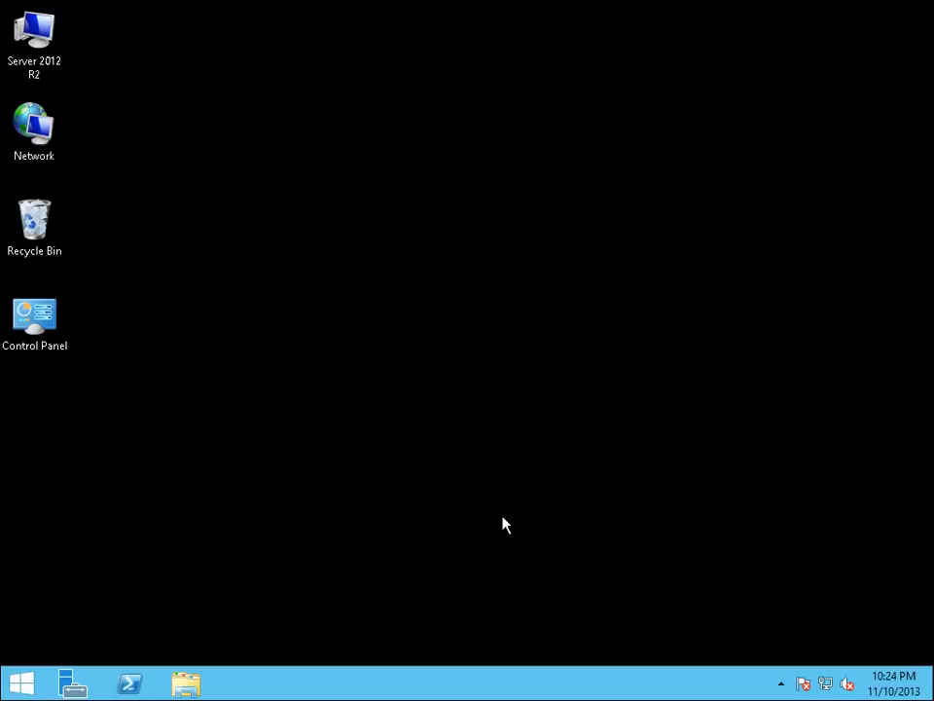
Open File Explorer on Local Disk (C:), showing its five top-level folders
left_click(34, 34)
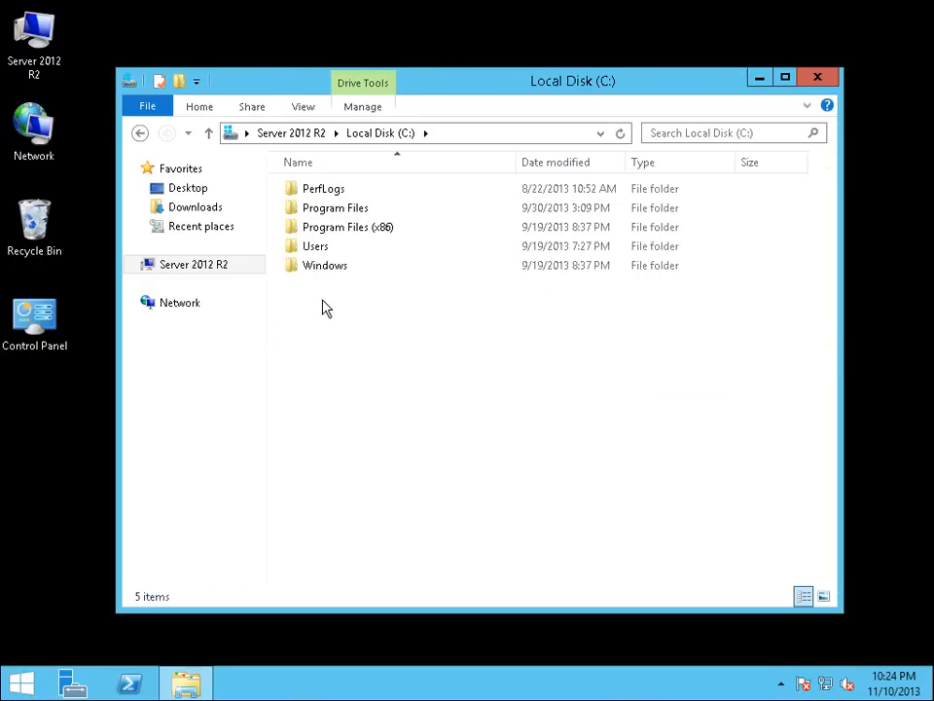
Add a new folder named 'Data' at the root of Local Disk (C:)
right_click(326, 308)
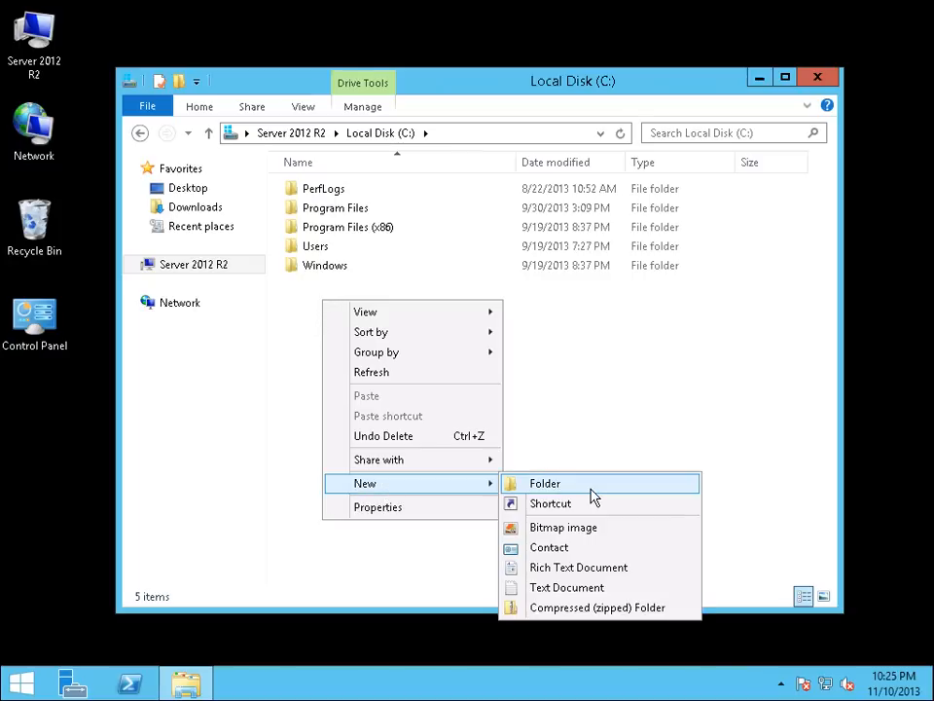
left_click(545, 483)
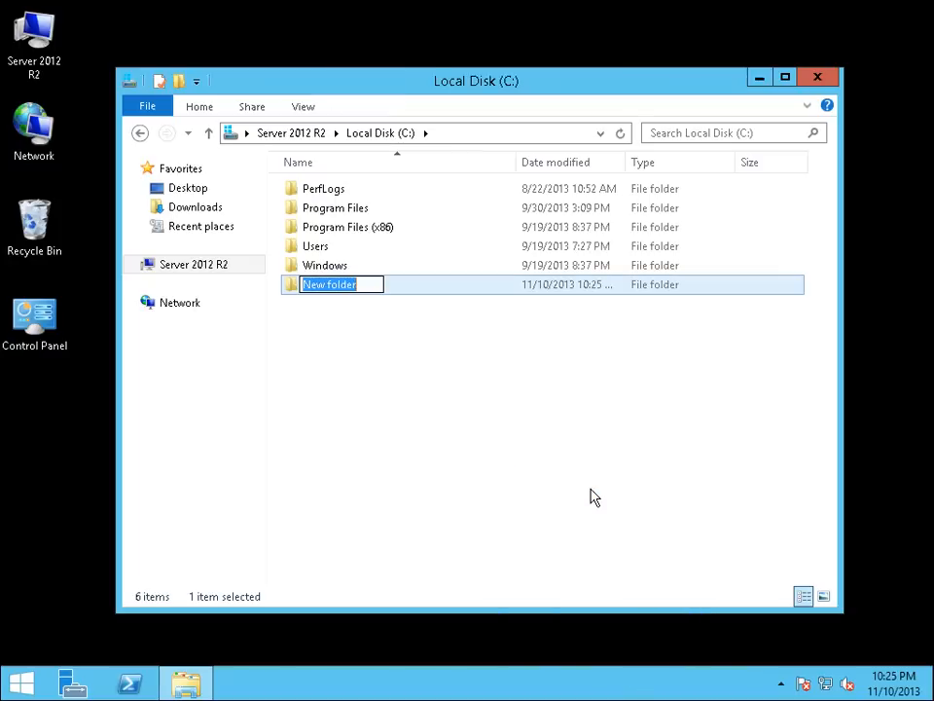
type("Data")
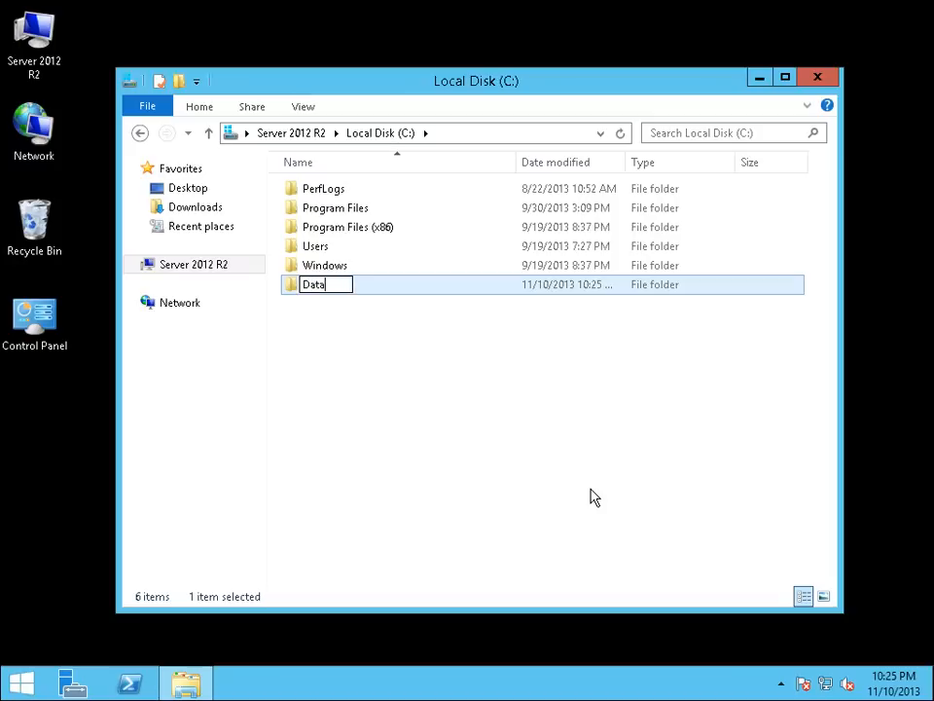
key("Return")
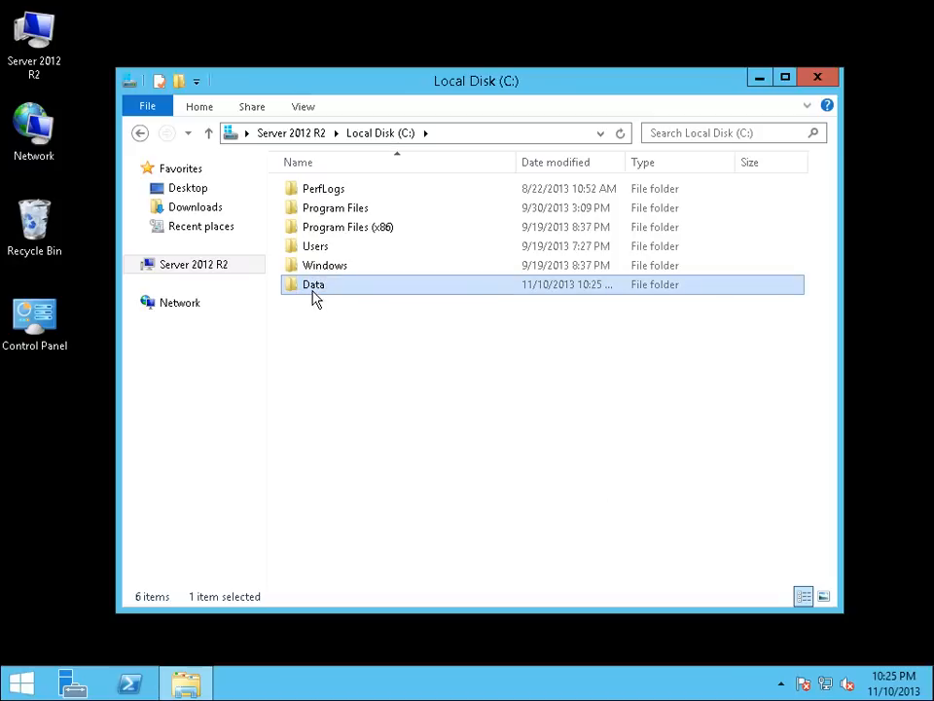
In the Data folder's Advanced Sharing settings, enable 'Share this folder' with share name Data
right_click(313, 284)
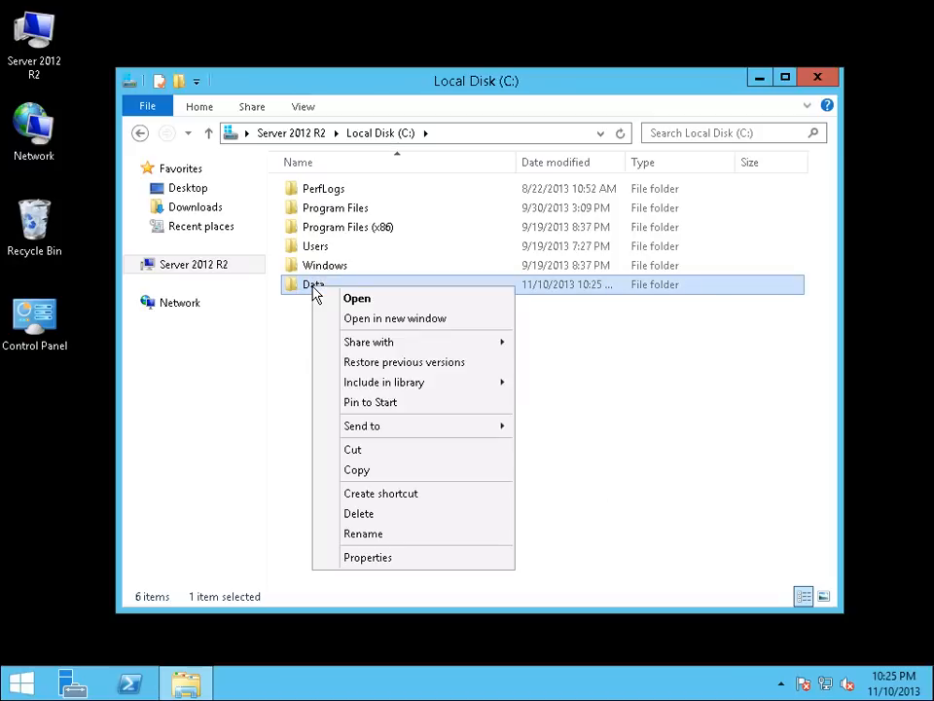
left_click(368, 557)
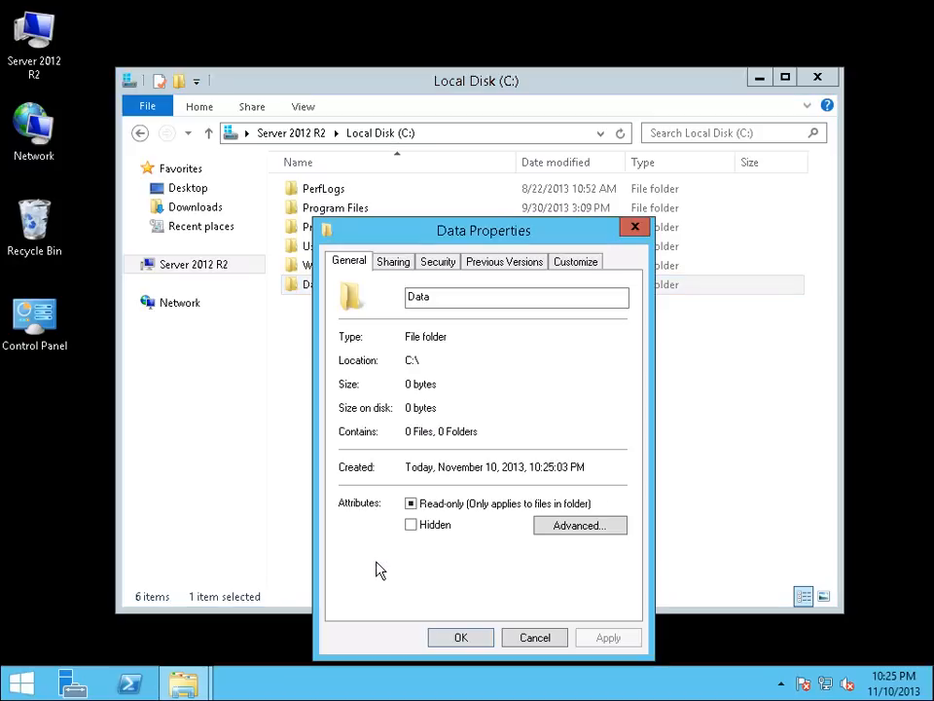
left_click(392, 261)
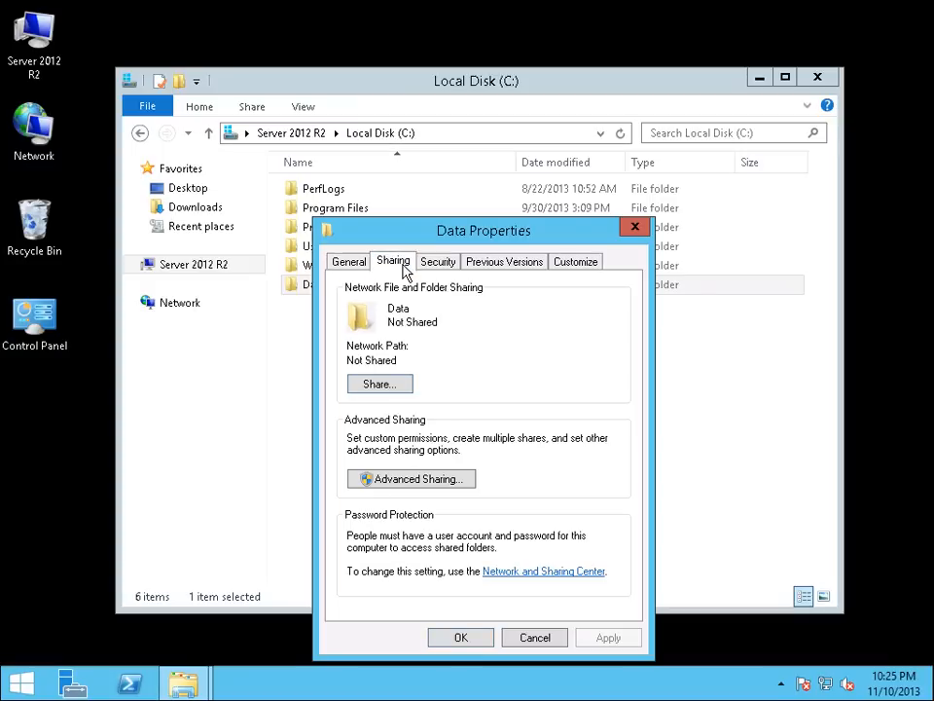
mouse_move(411, 478)
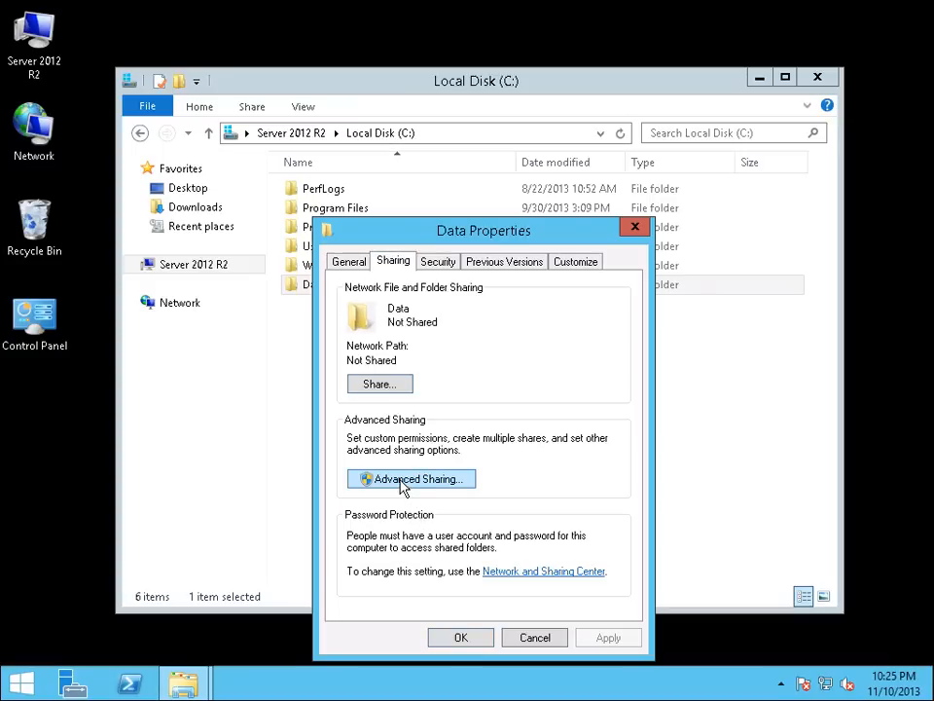
left_click(411, 478)
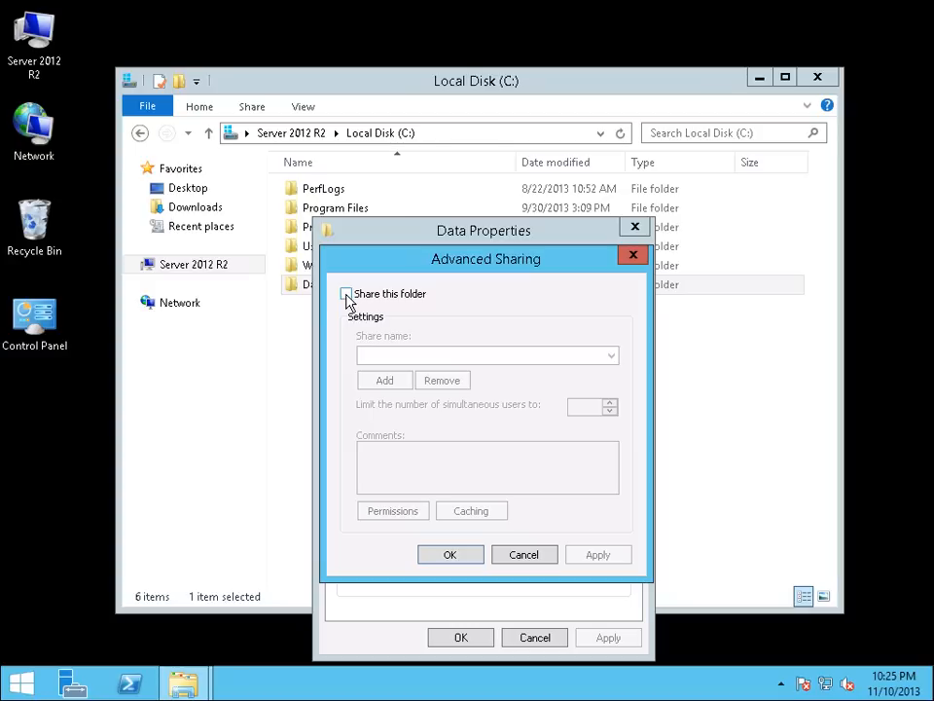
left_click(347, 294)
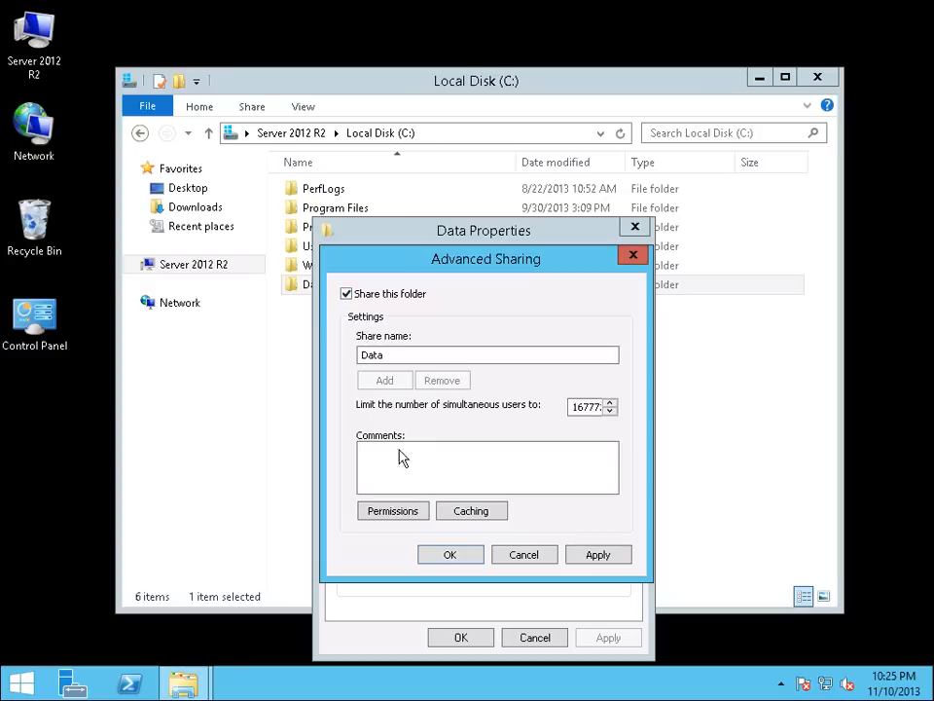
Add the Authenticated Users group to the Data share permissions alongside Everyone
left_click(392, 510)
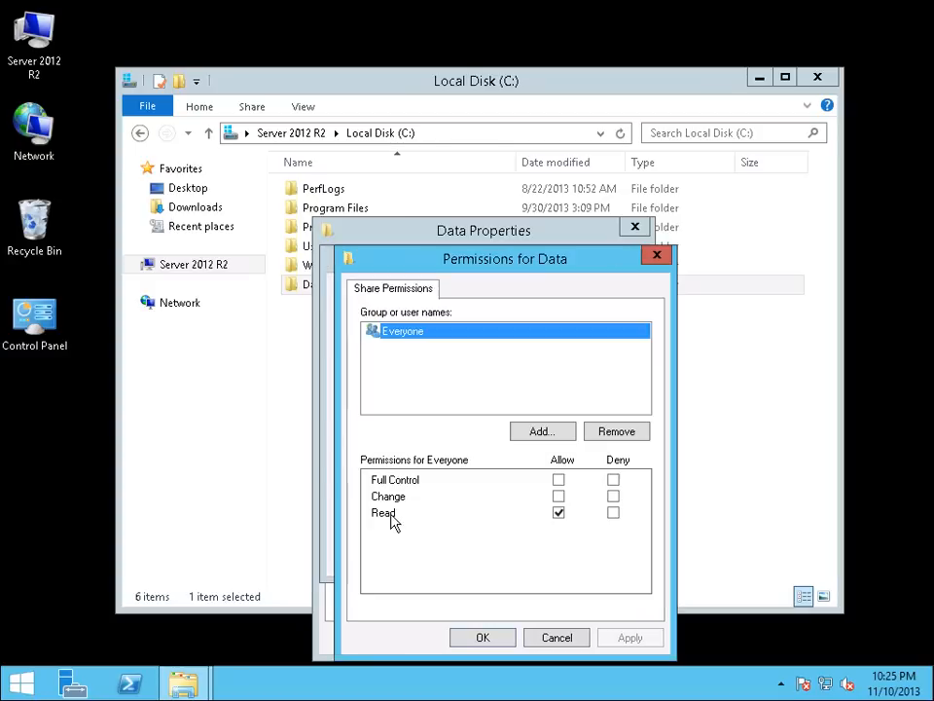
mouse_move(542, 432)
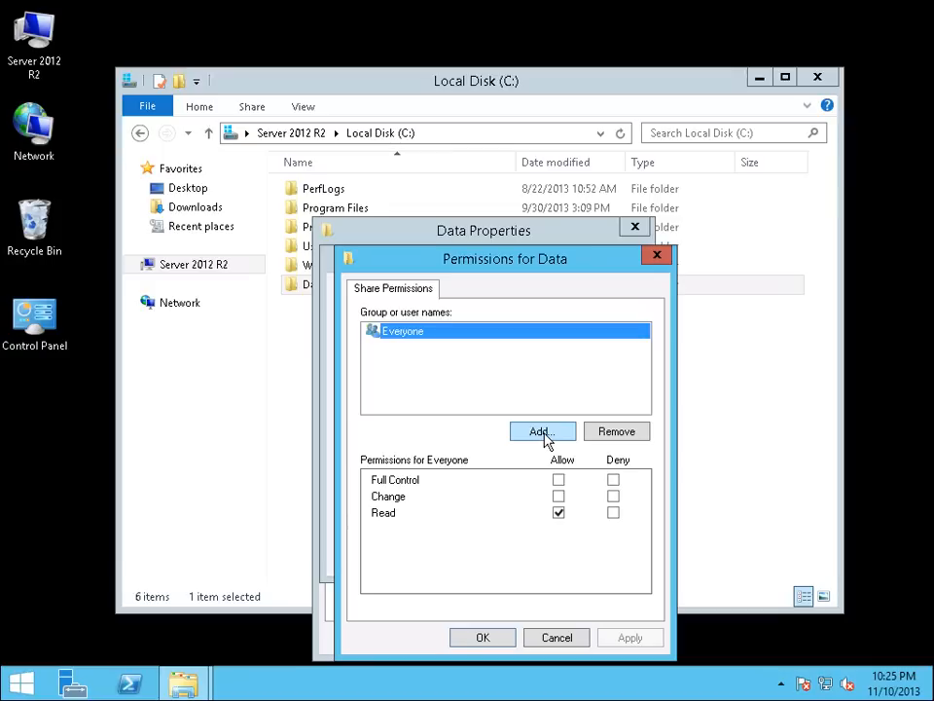
left_click(539, 431)
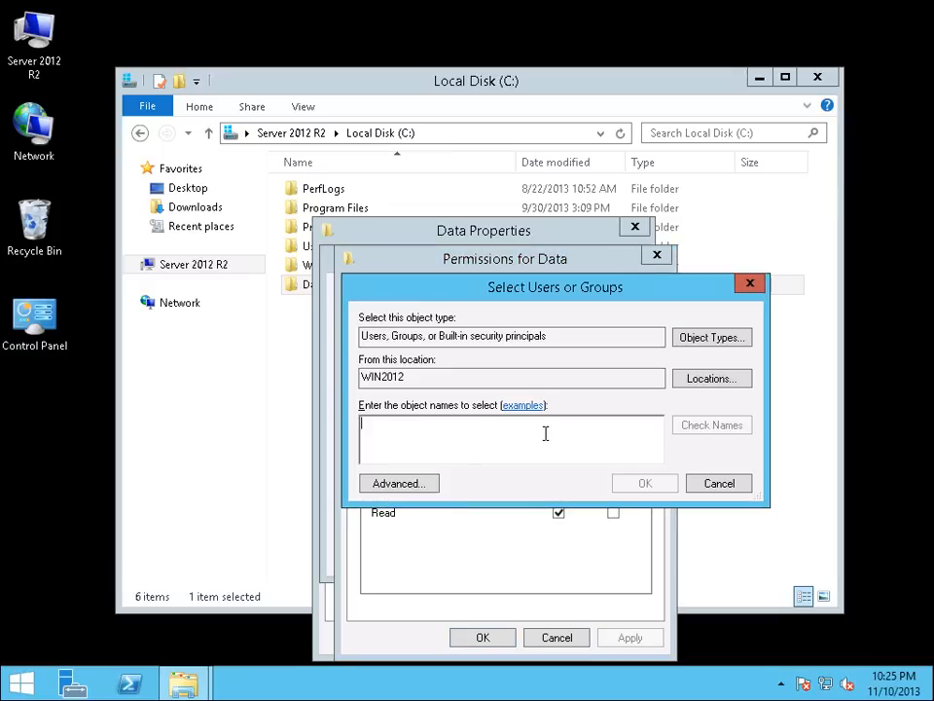
left_click(398, 483)
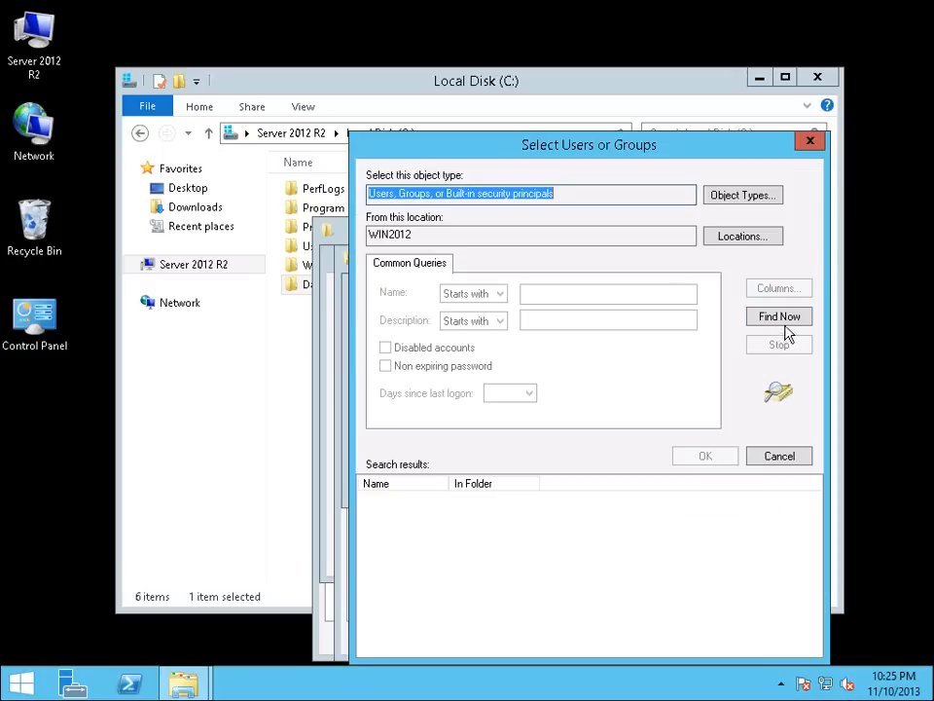
left_click(779, 315)
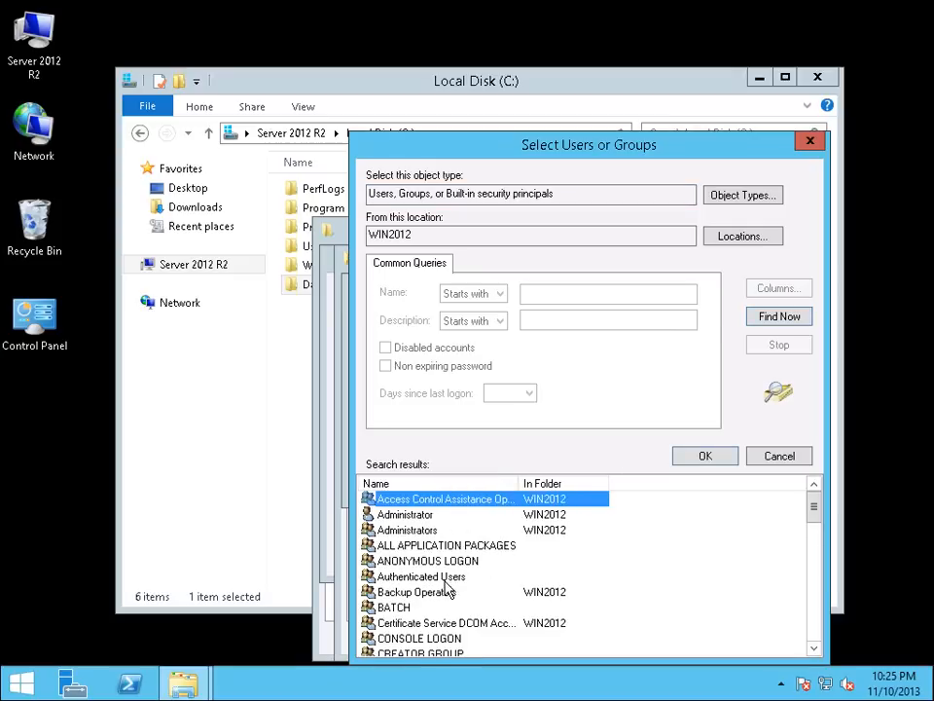
left_click(420, 576)
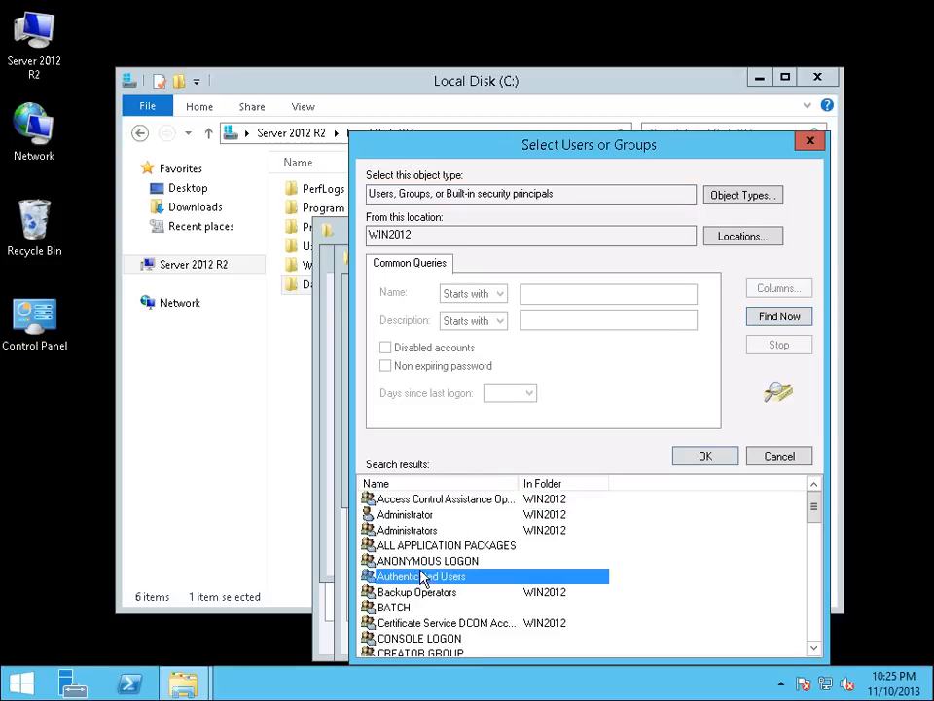
left_click(706, 456)
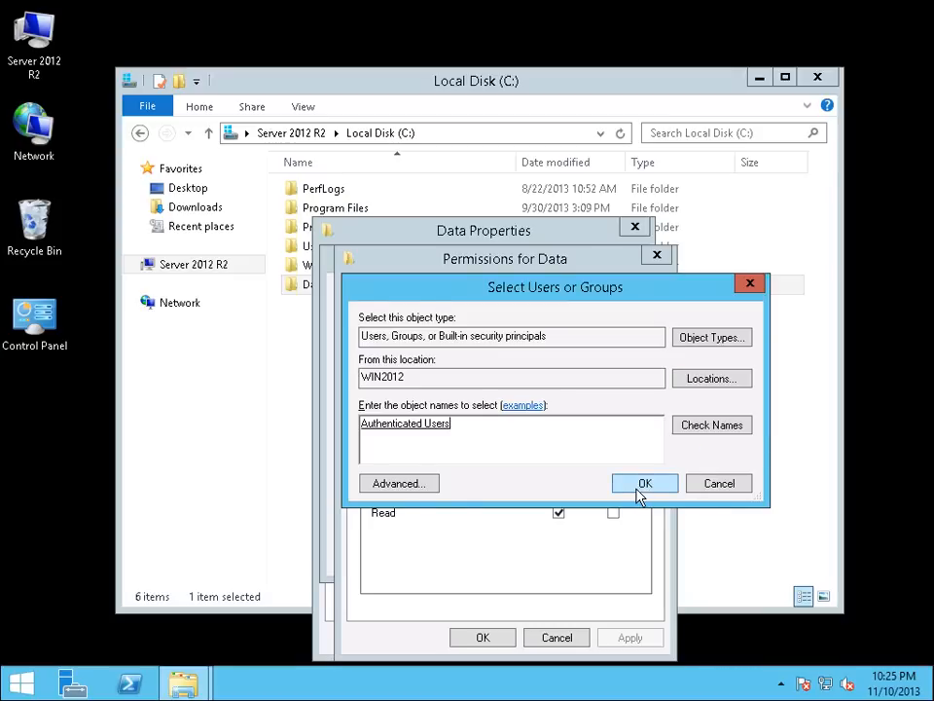
left_click(645, 483)
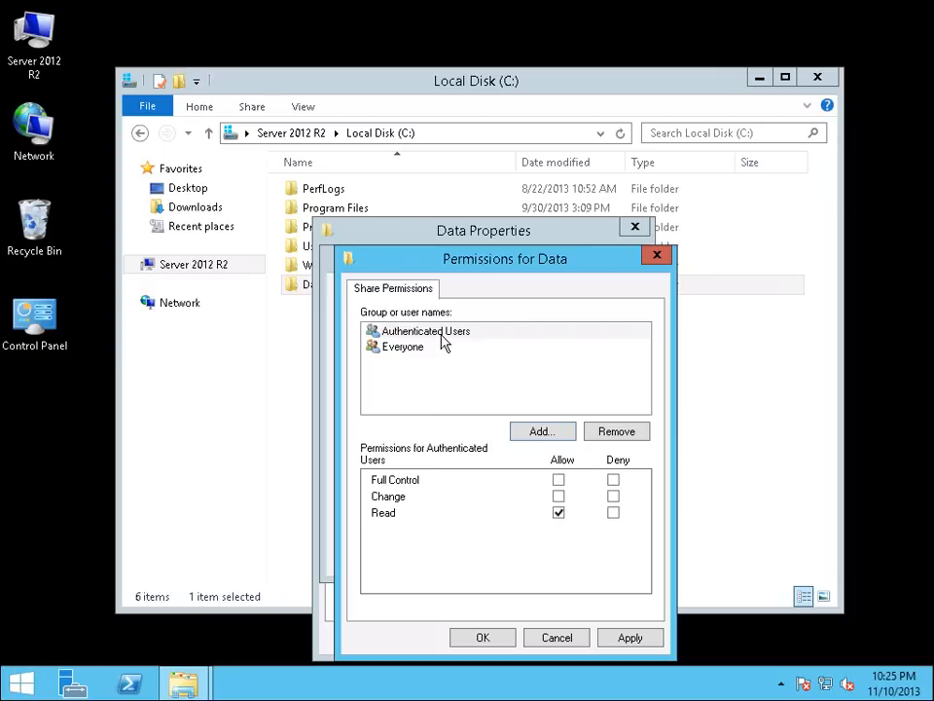
Allow Authenticated Users Full Control on the Data share, then close Data Properties
left_click(425, 331)
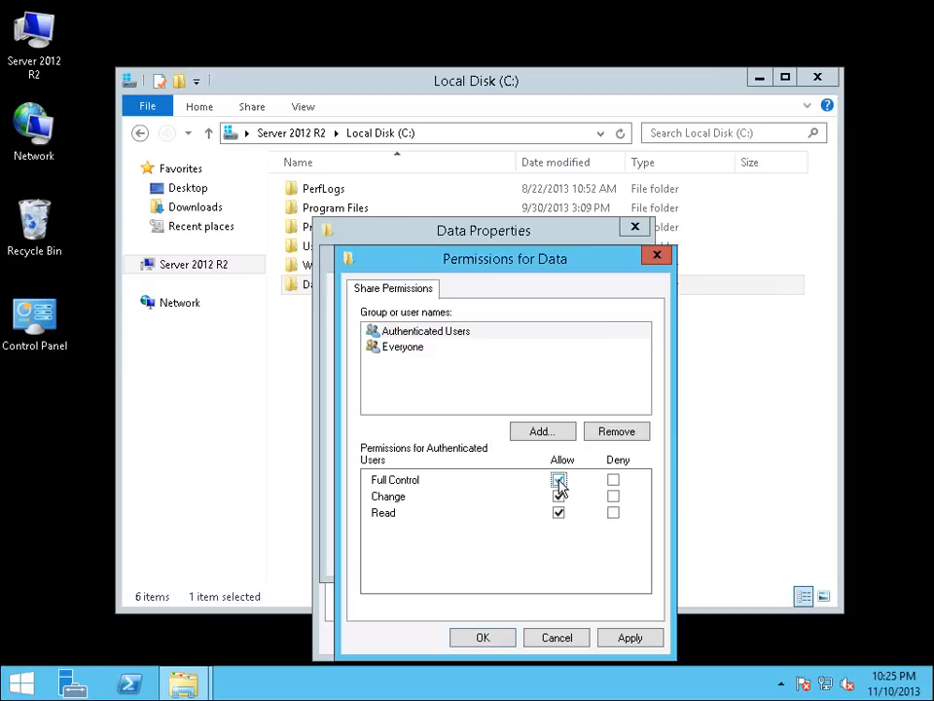
left_click(558, 479)
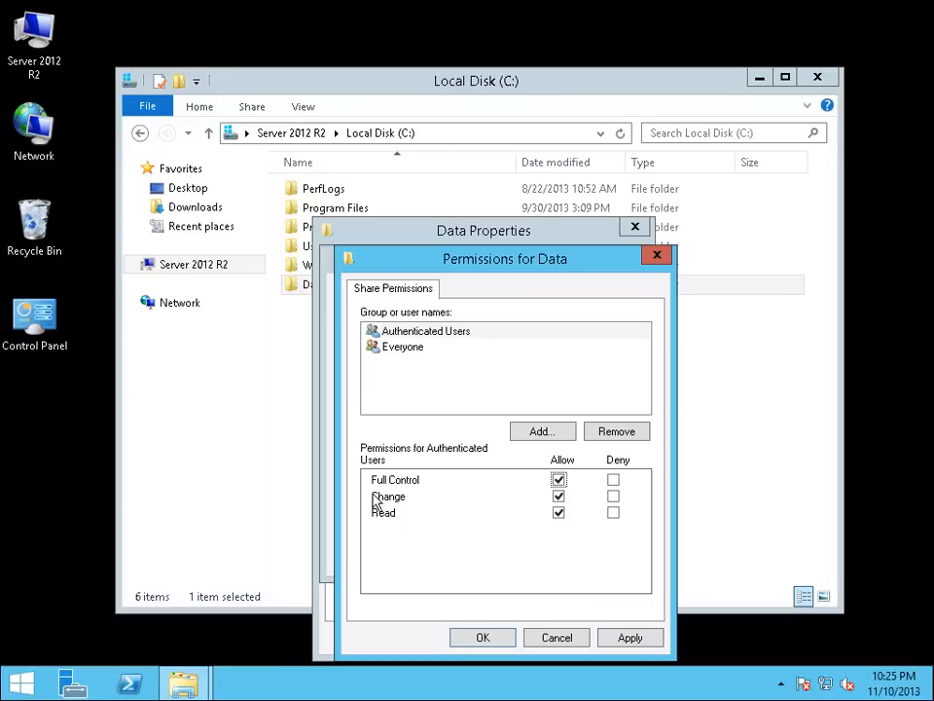
mouse_move(523, 490)
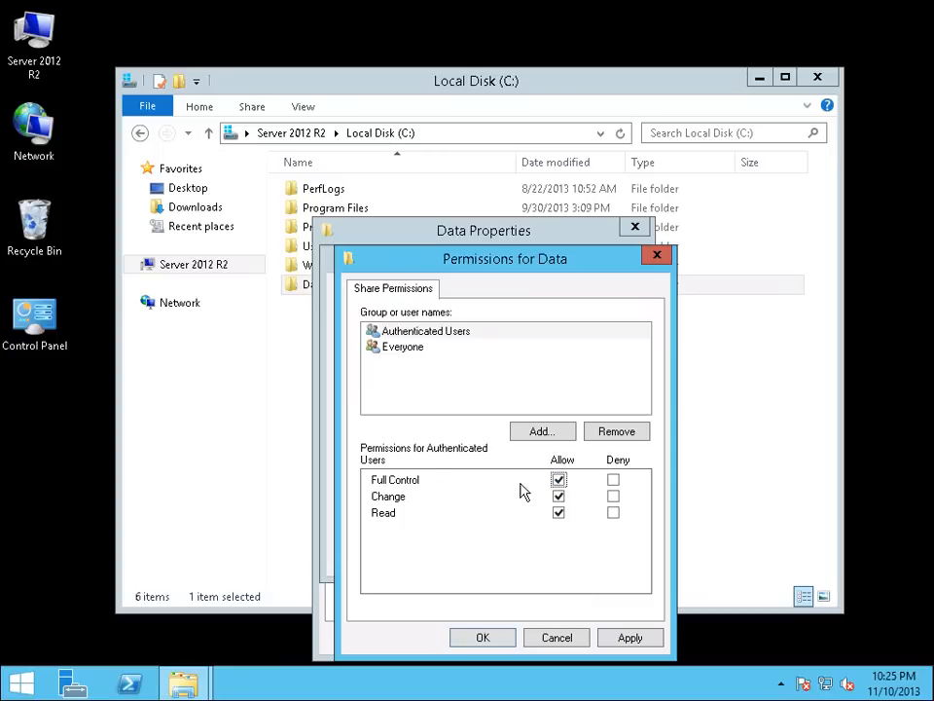
left_click(482, 637)
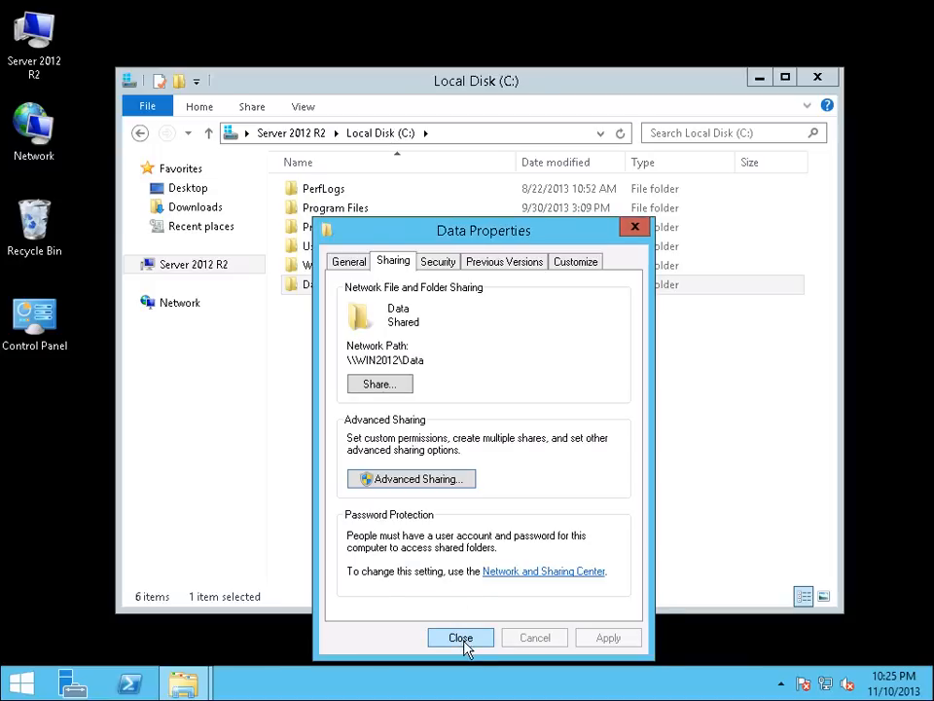
left_click(460, 638)
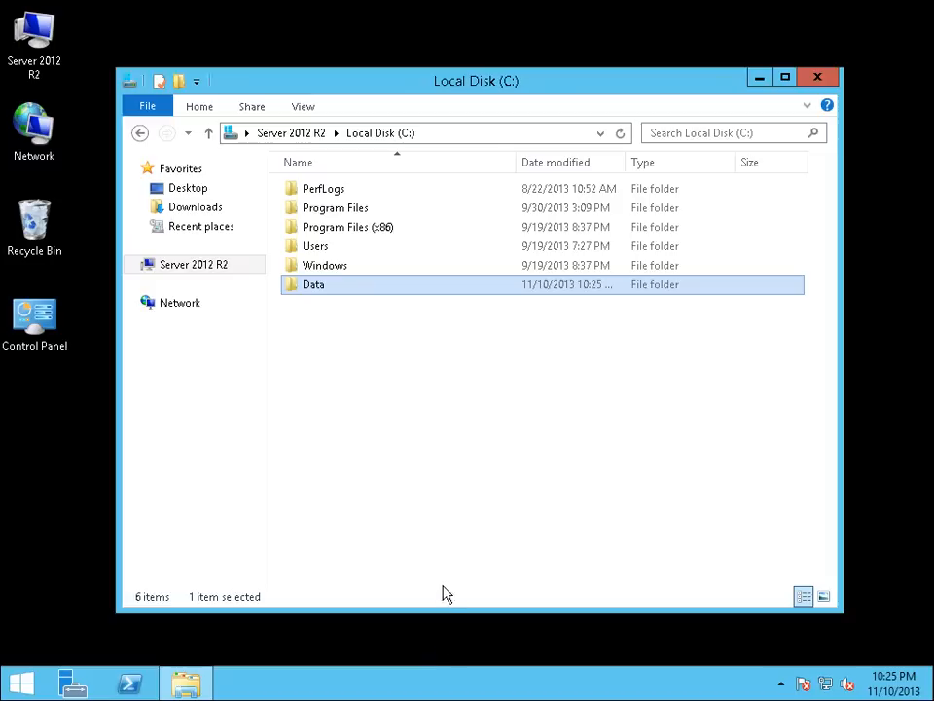
mouse_move(459, 568)
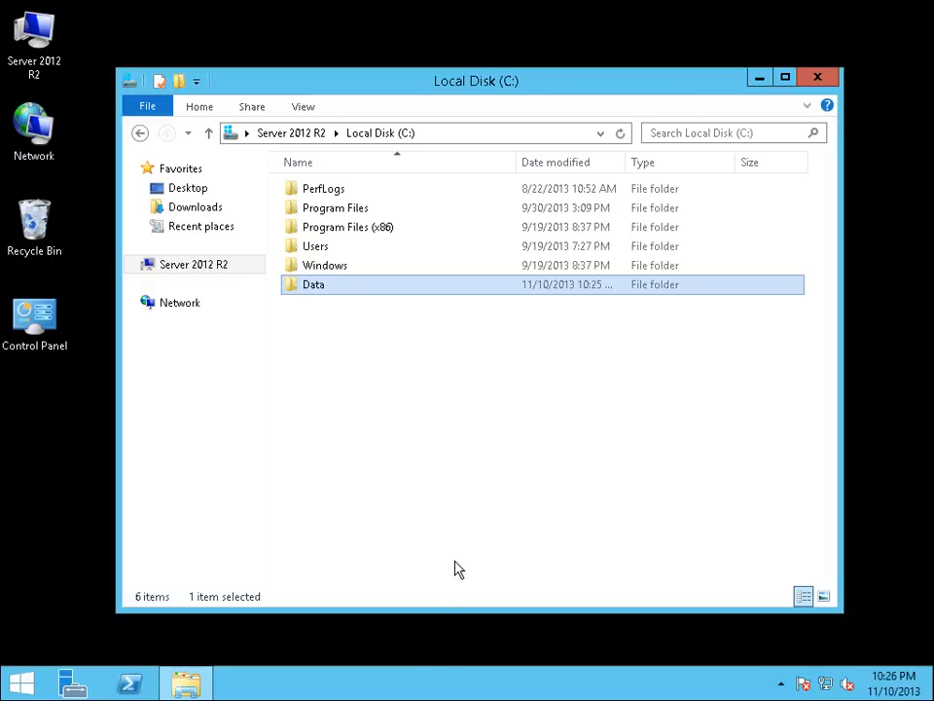
mouse_move(397, 556)
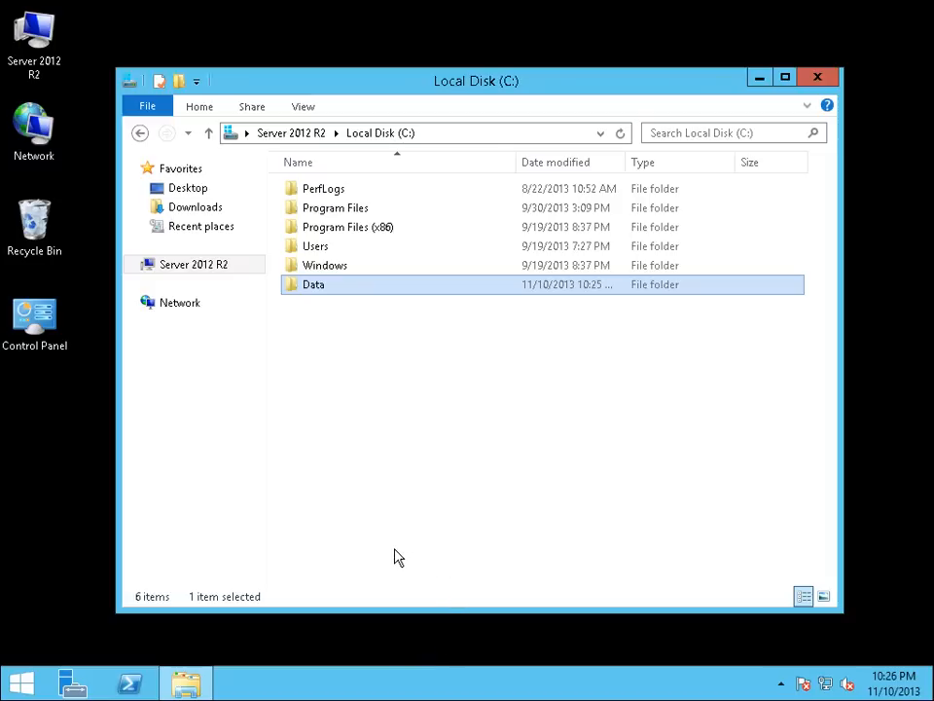
mouse_move(322, 292)
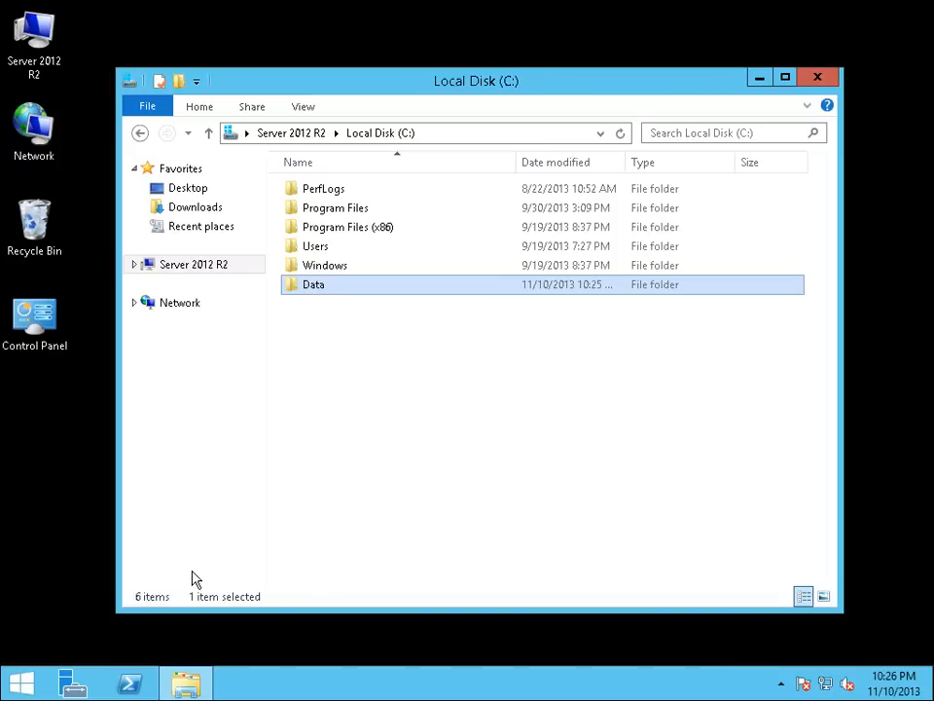
mouse_move(57, 434)
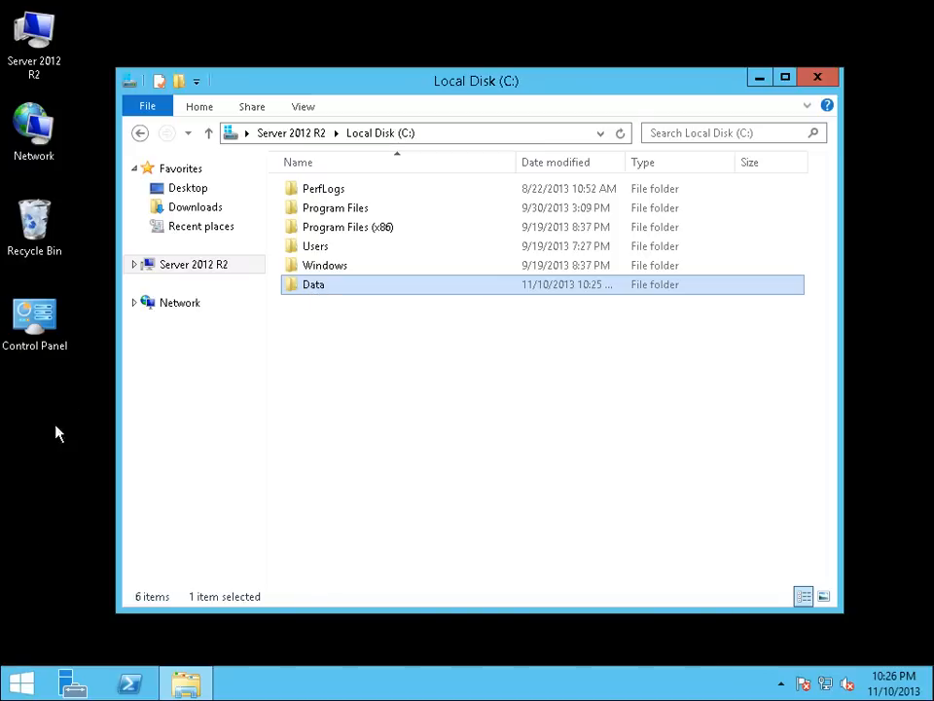
Launch Computer Management from Administrative Tools and show the local Users list
left_click(19, 681)
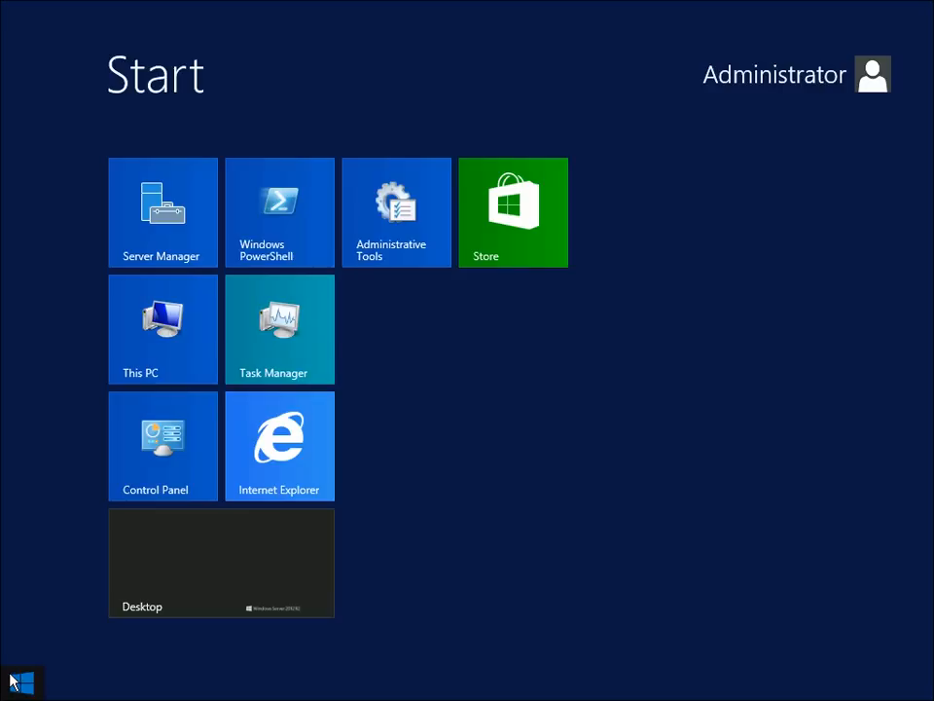
mouse_move(396, 256)
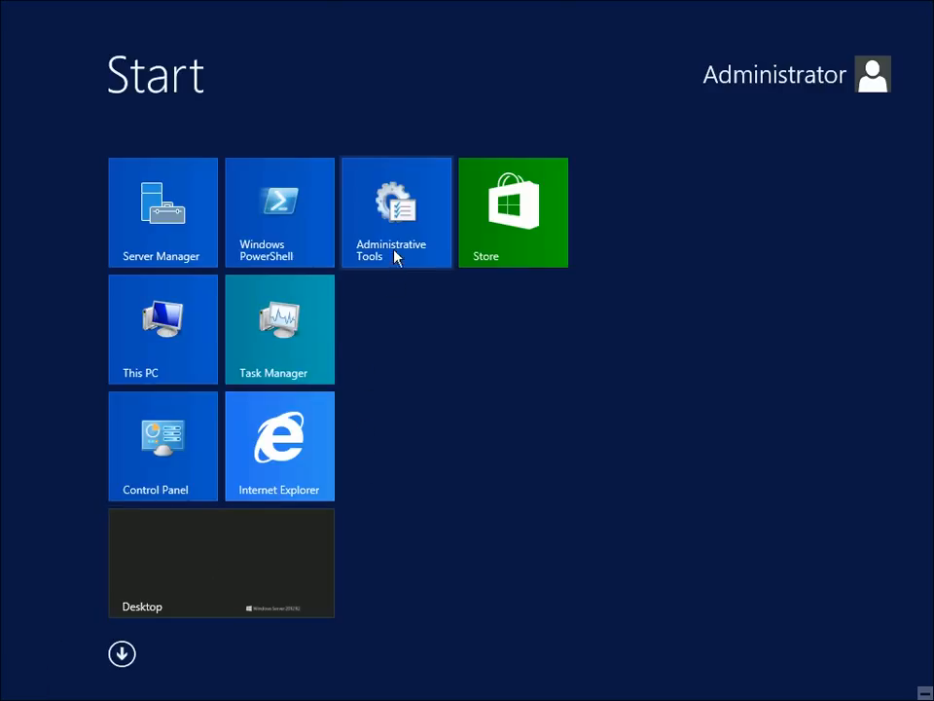
left_click(396, 212)
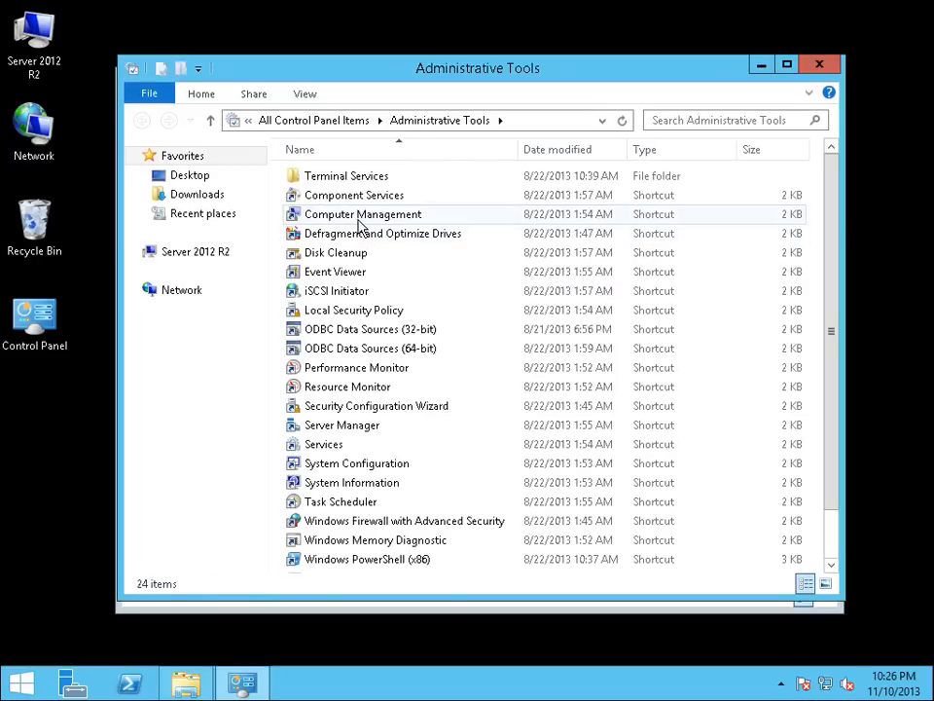
double_click(363, 213)
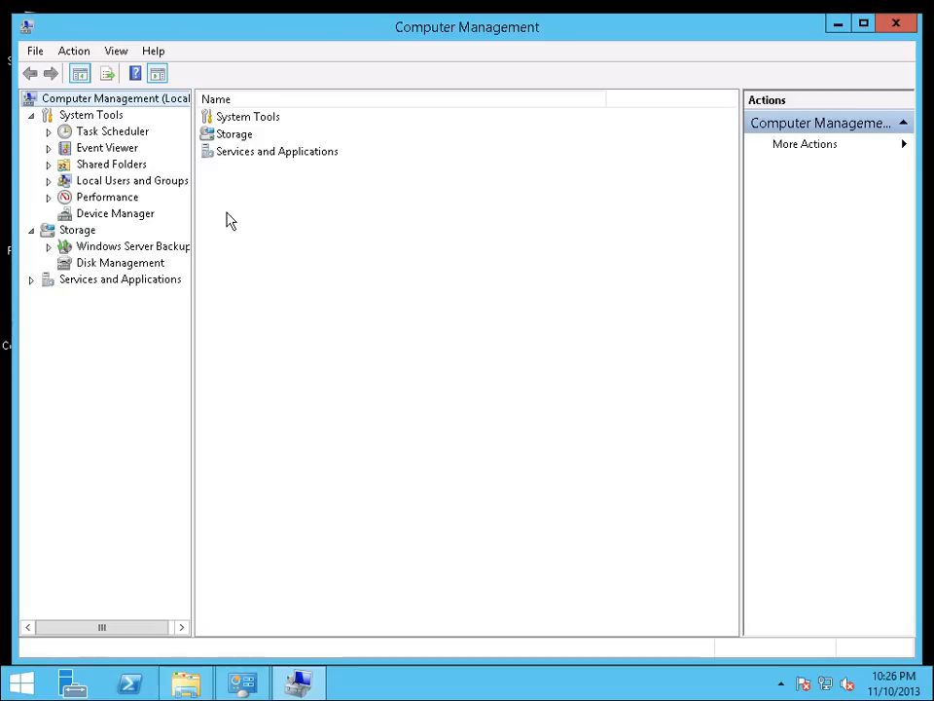
mouse_move(124, 188)
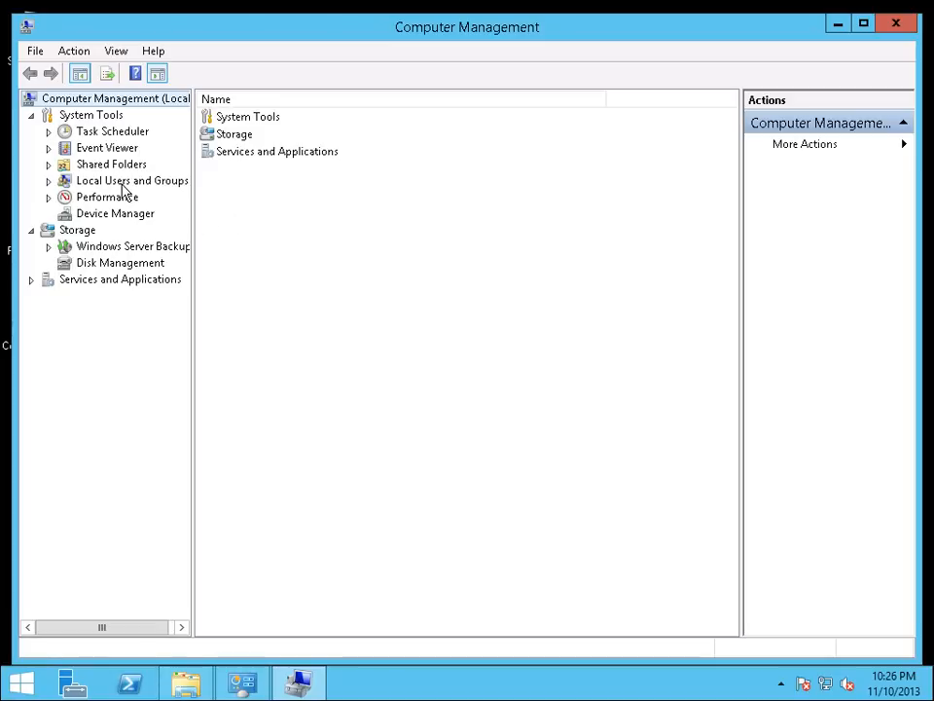
left_click(131, 180)
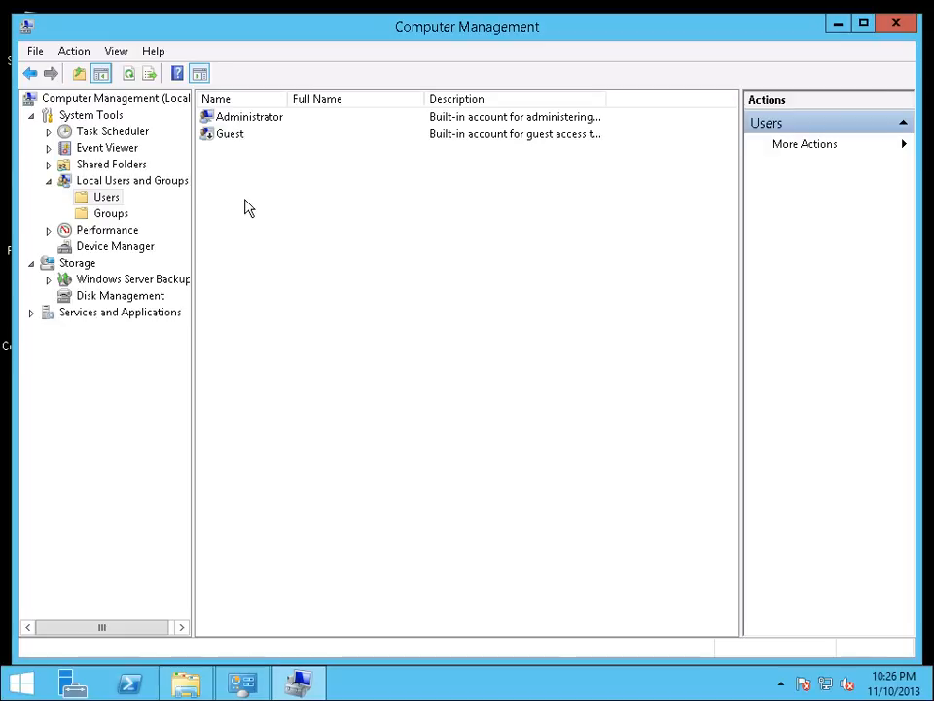
Create local user Carlo with a password the user cannot change
right_click(248, 208)
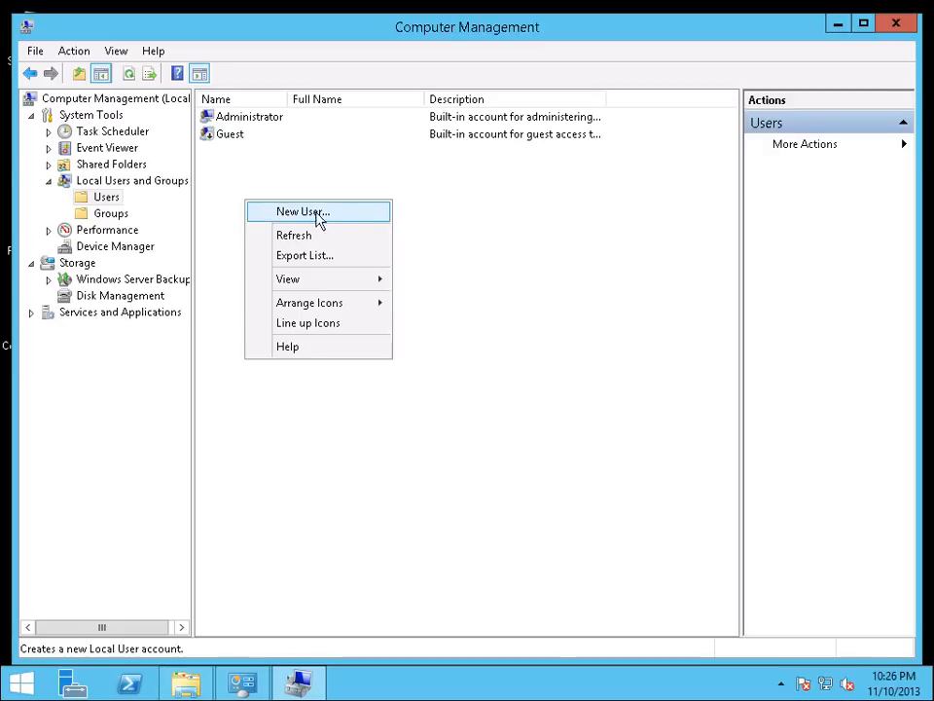
left_click(303, 211)
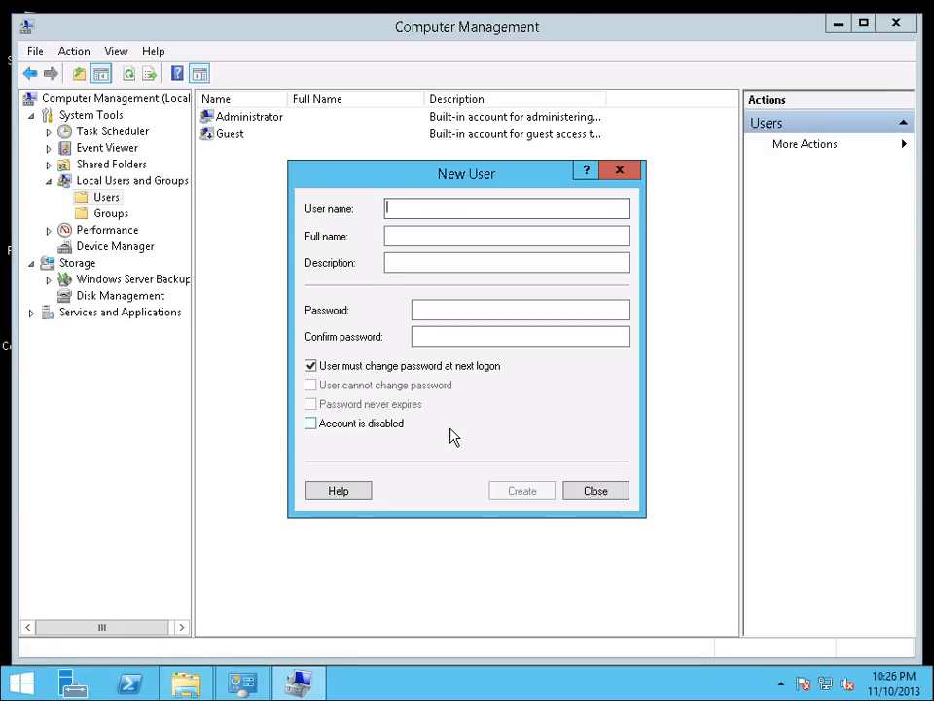
type("Carlo")
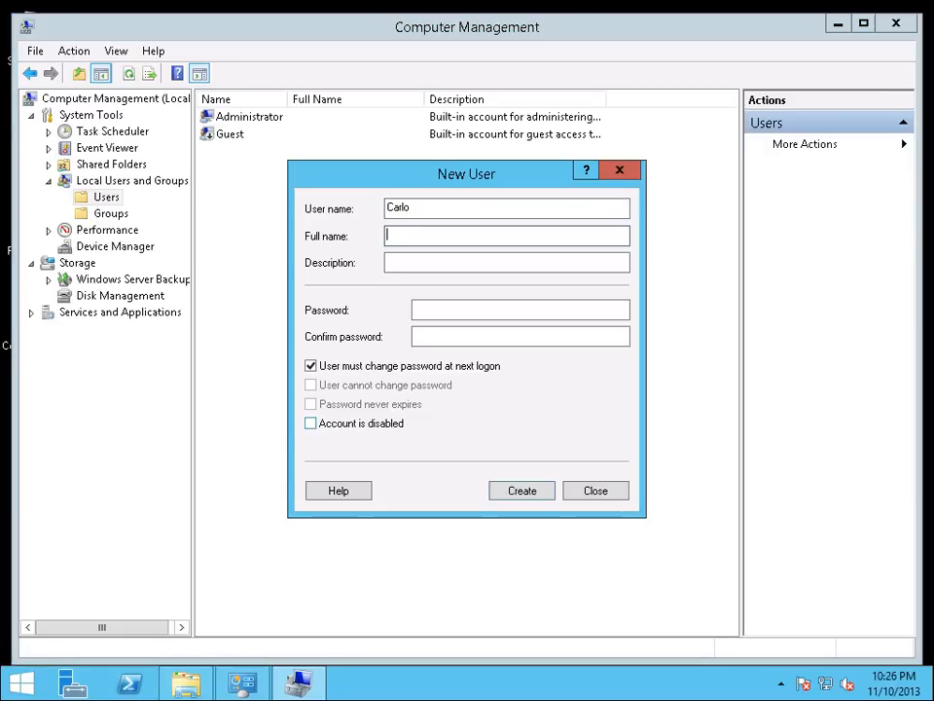
type("Carlo")
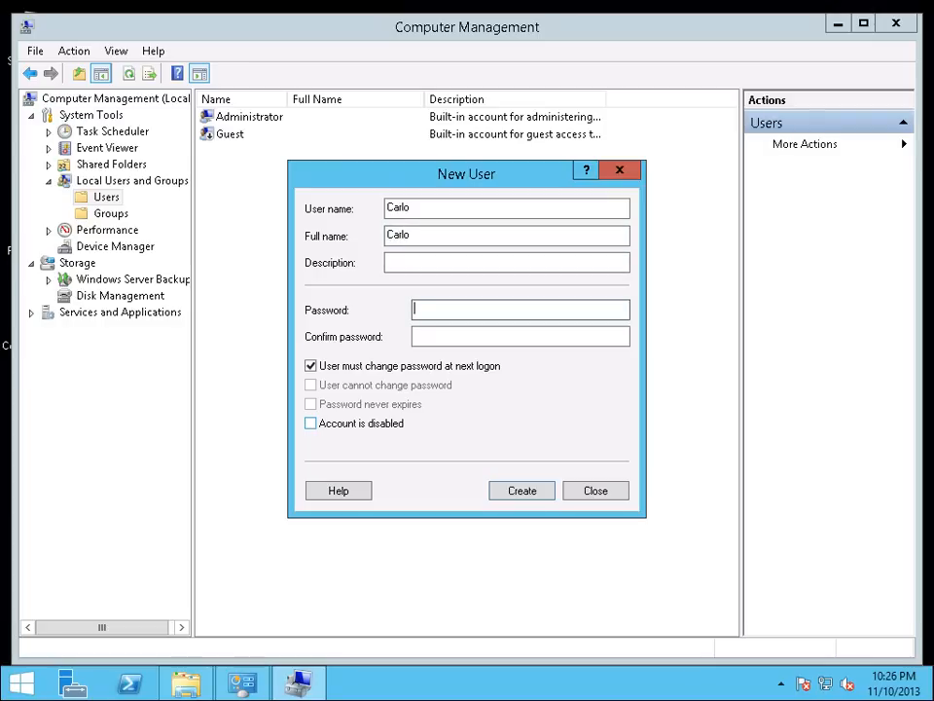
type("password")
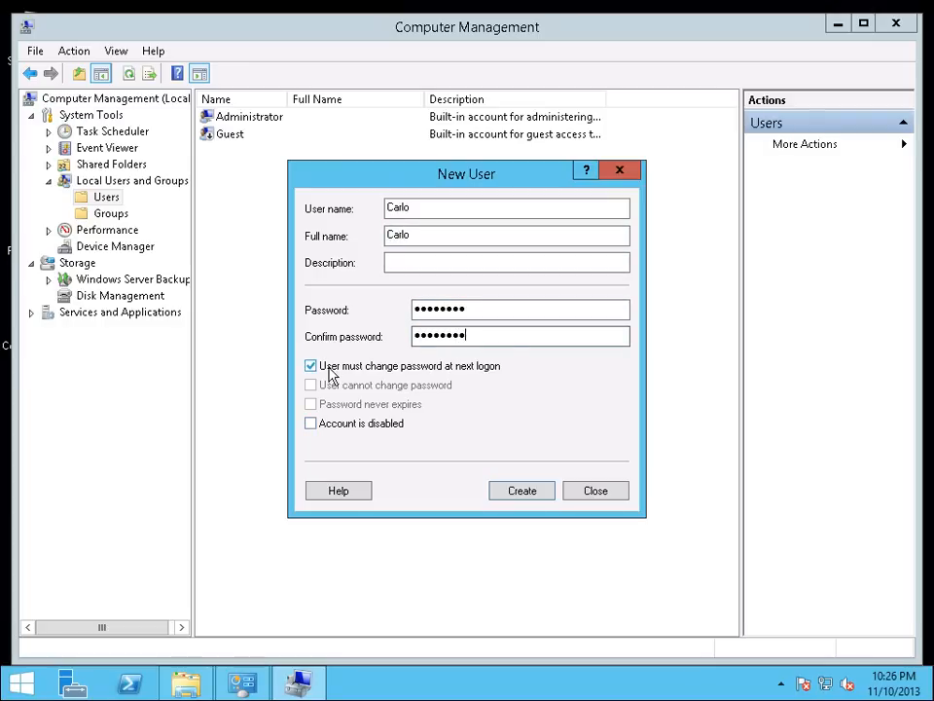
left_click(311, 365)
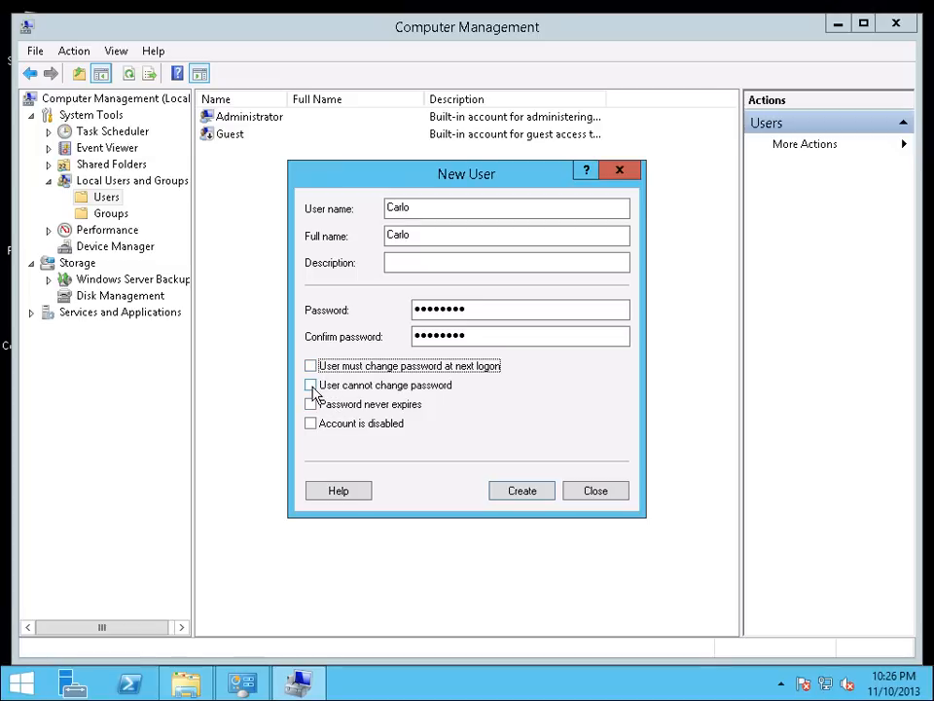
left_click(311, 384)
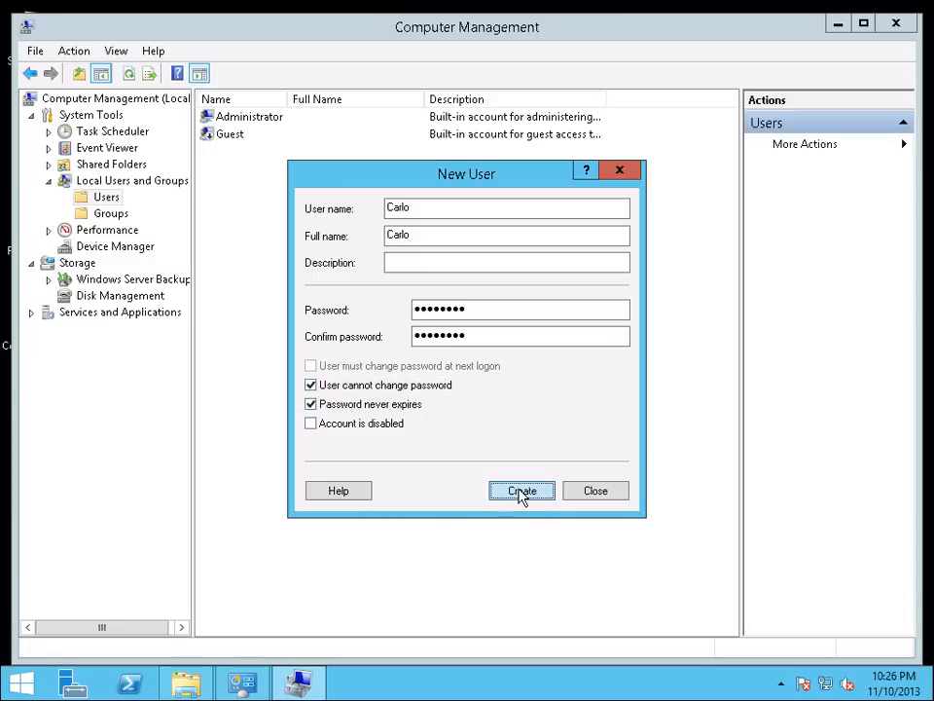
left_click(521, 490)
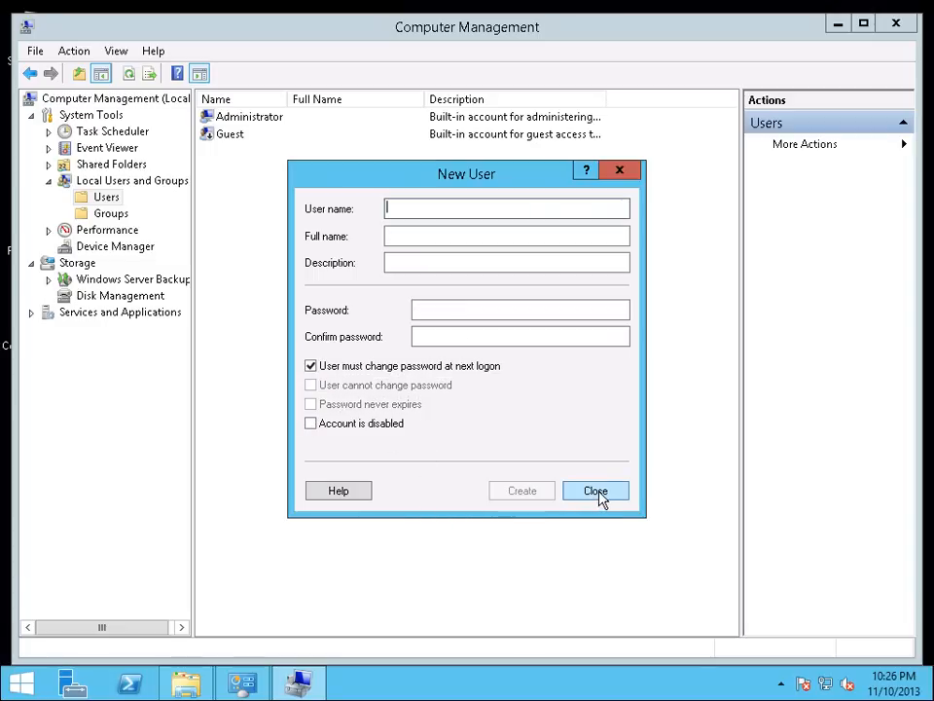
left_click(595, 491)
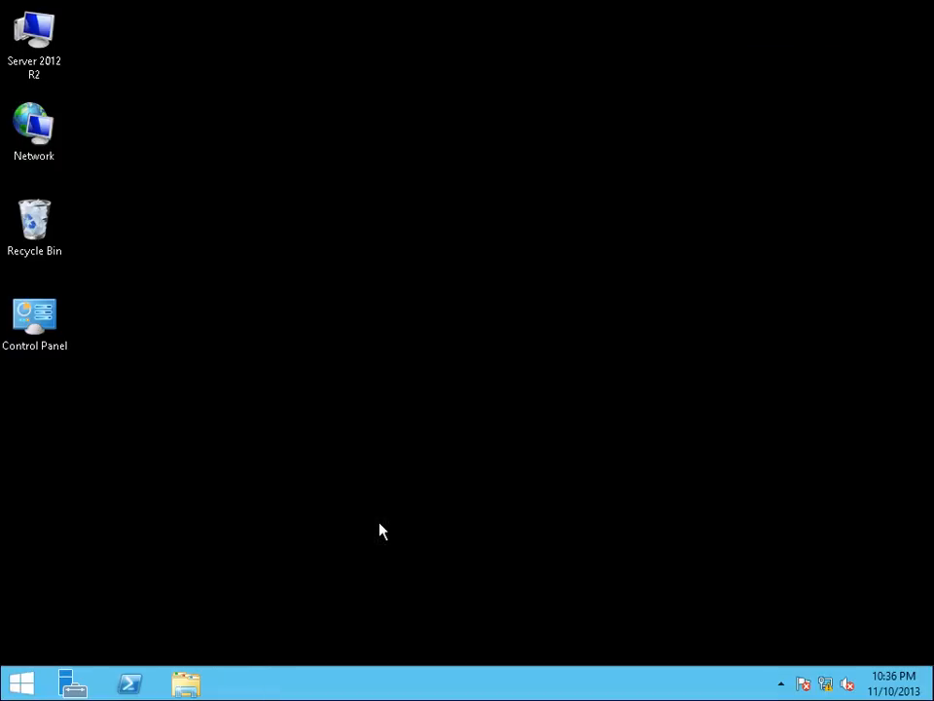
From Control Panel, open adapter settings and bring up the Ethernet adapter's menu
left_click(34, 321)
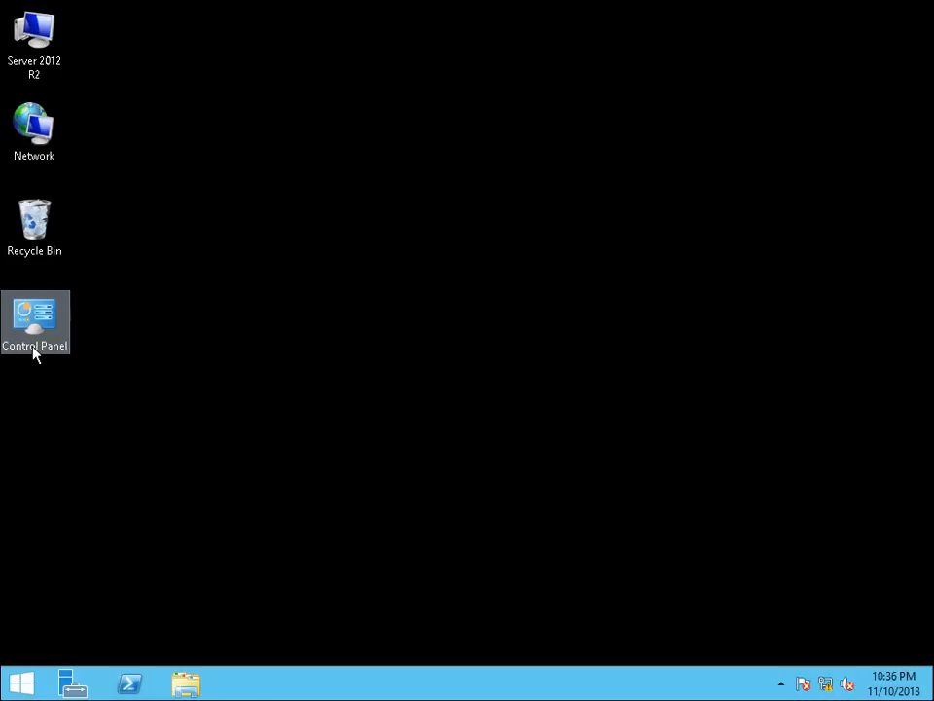
double_click(34, 322)
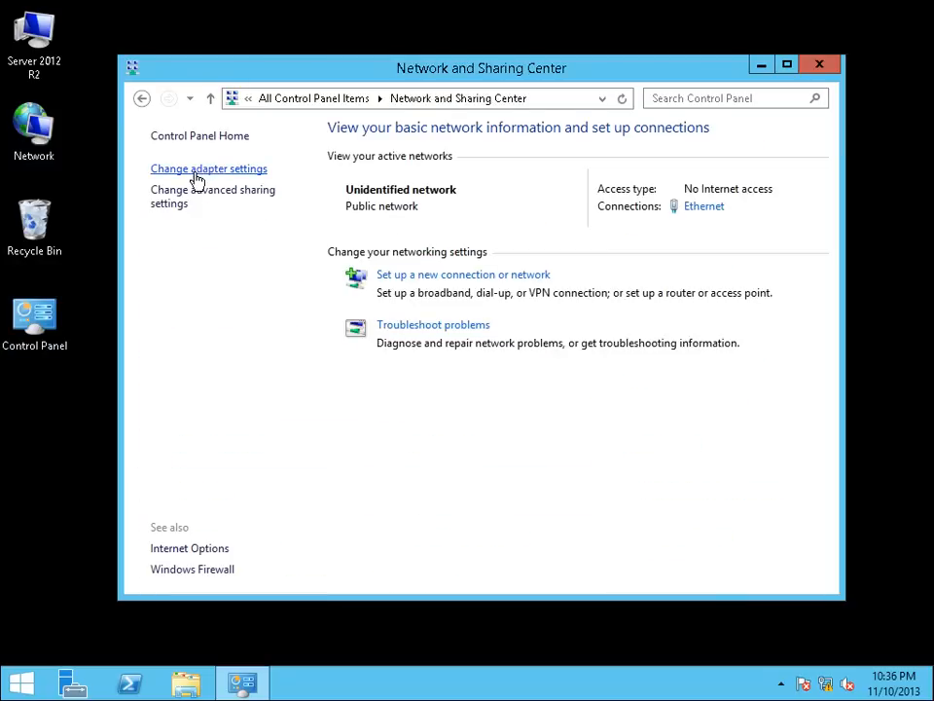
left_click(208, 169)
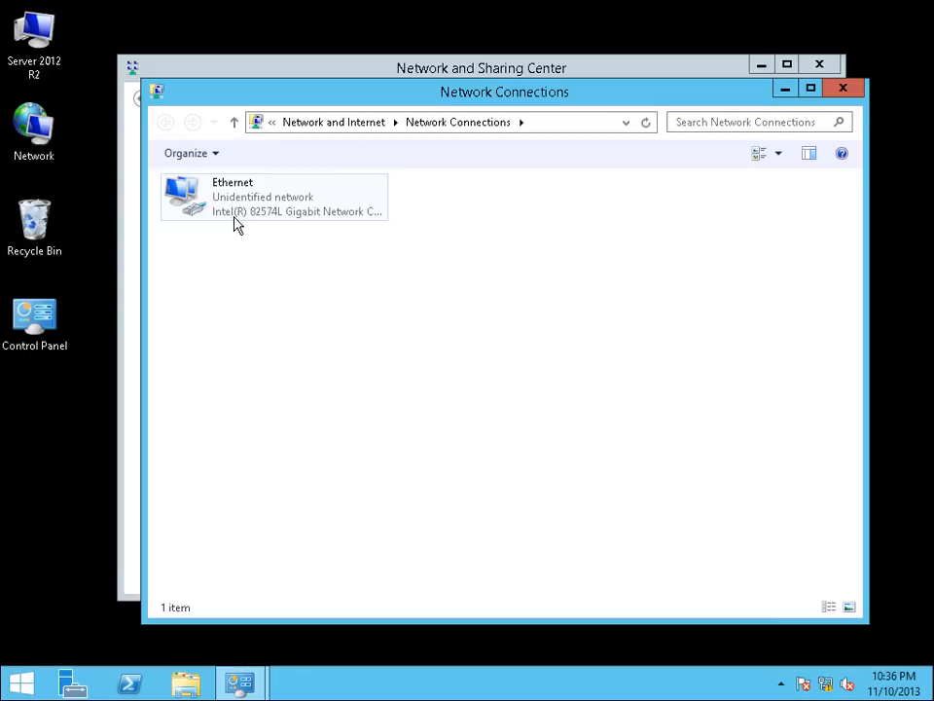
right_click(272, 196)
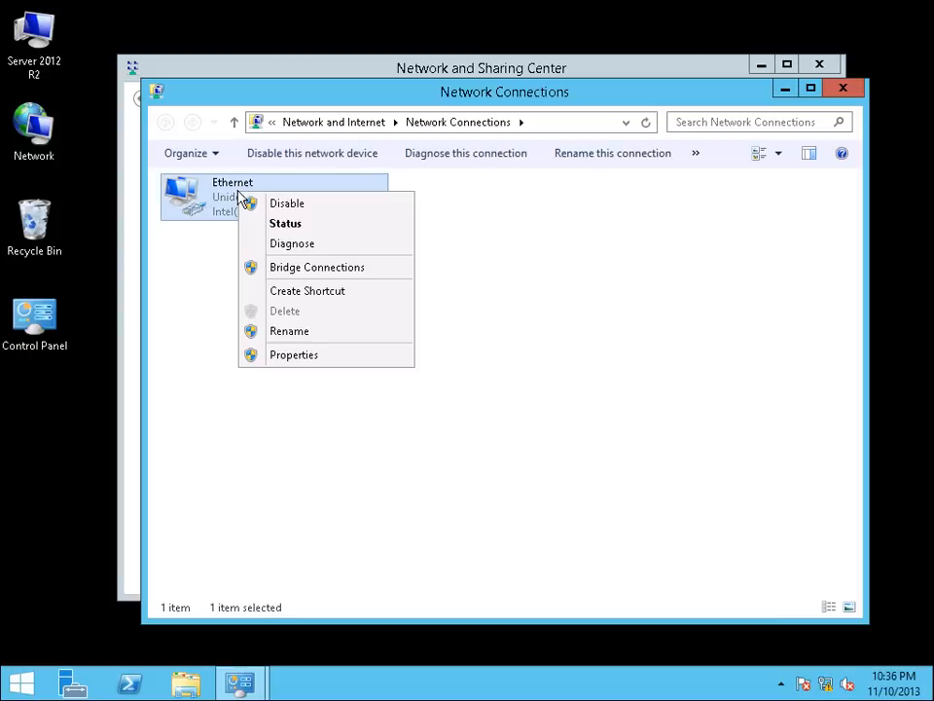
Confirm Ethernet IPv4 static address 192.168.0.30 with subnet mask 255.255.255.0
left_click(293, 355)
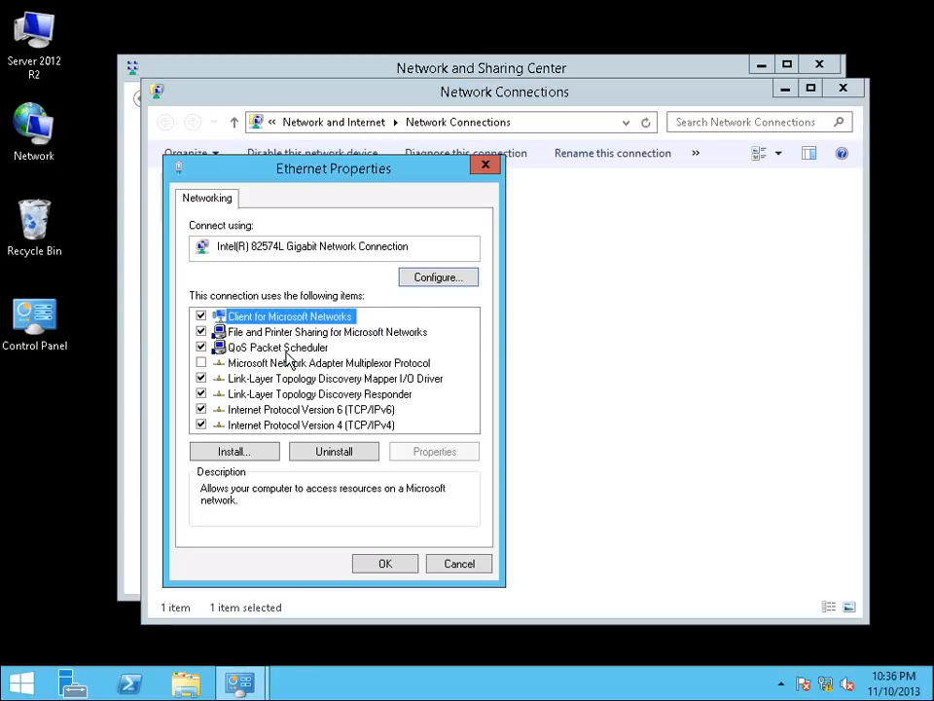
mouse_move(270, 428)
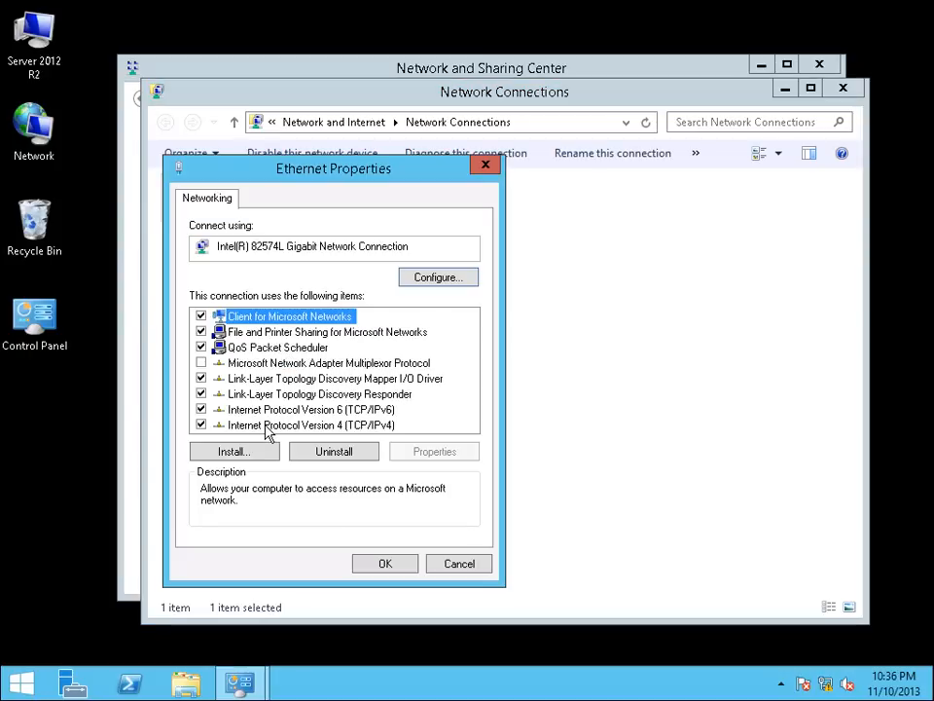
left_click(312, 424)
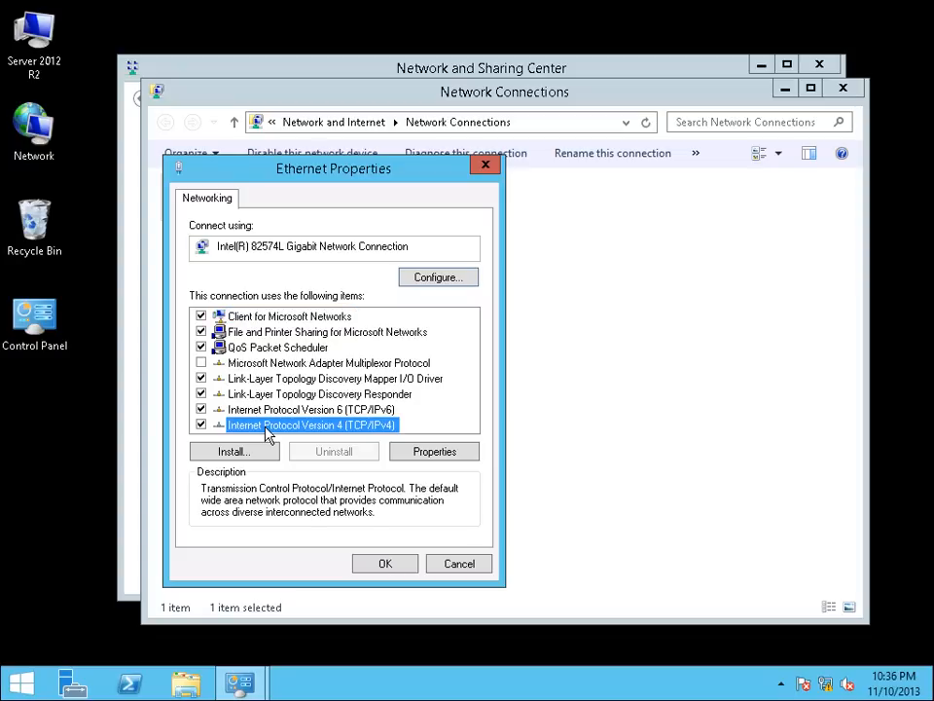
left_click(434, 450)
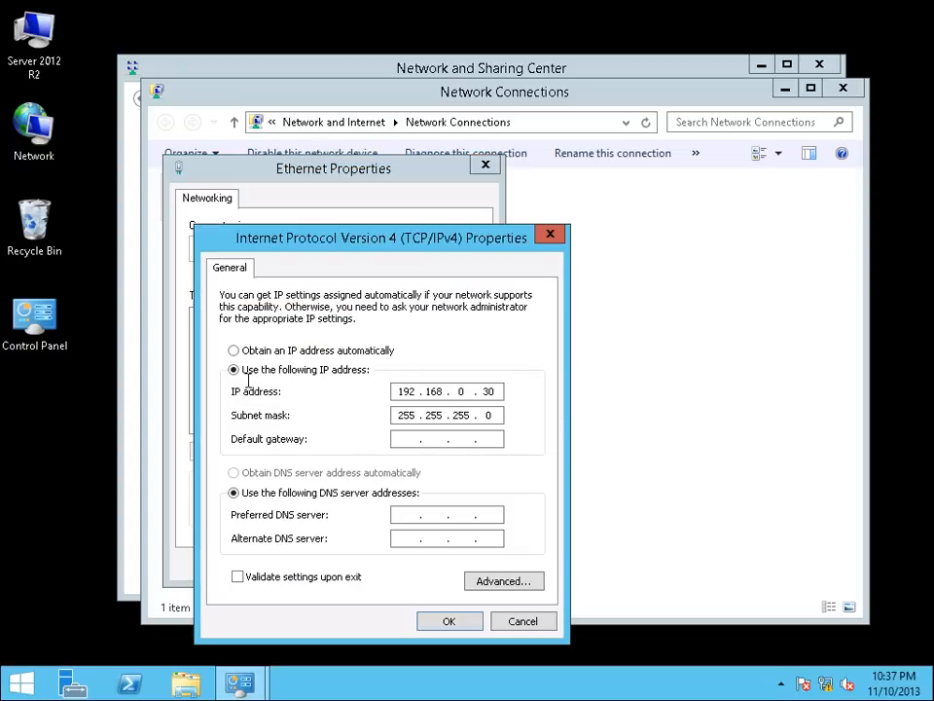
mouse_move(276, 388)
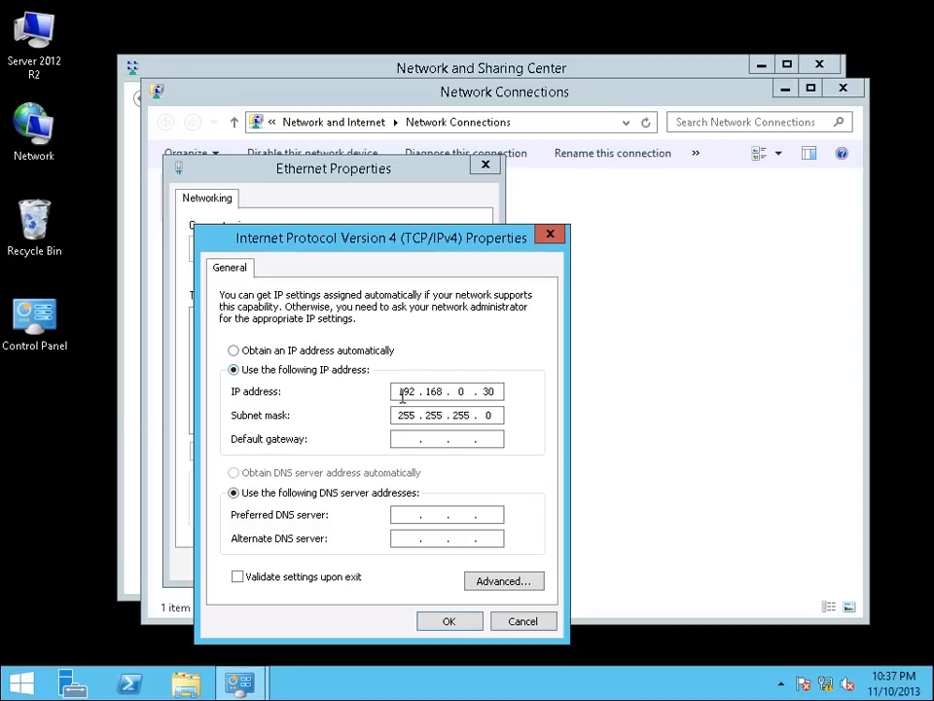
mouse_move(440, 407)
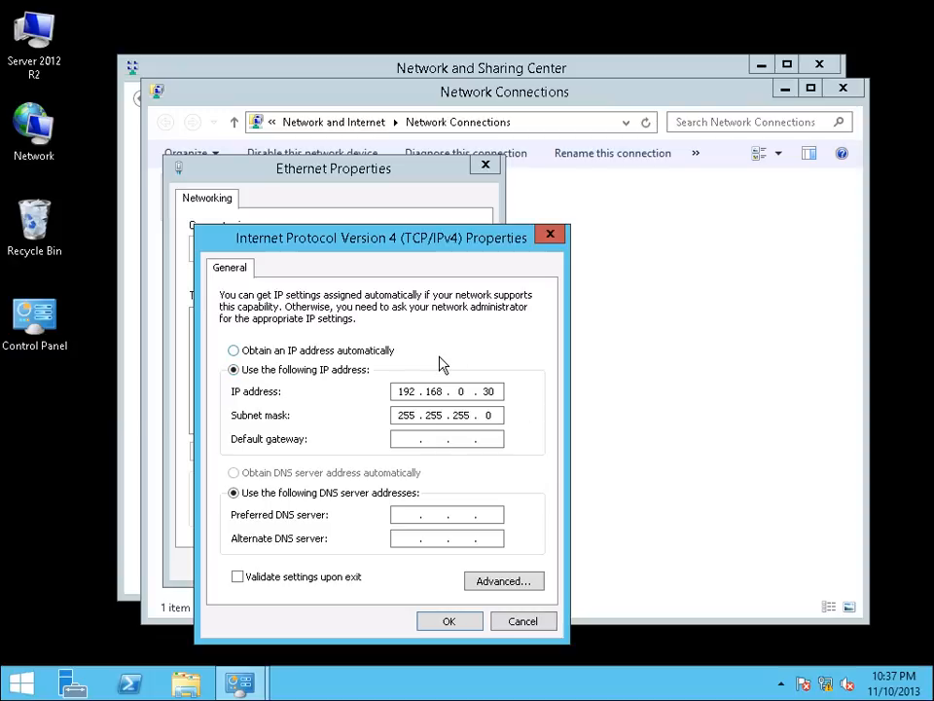
left_click(486, 390)
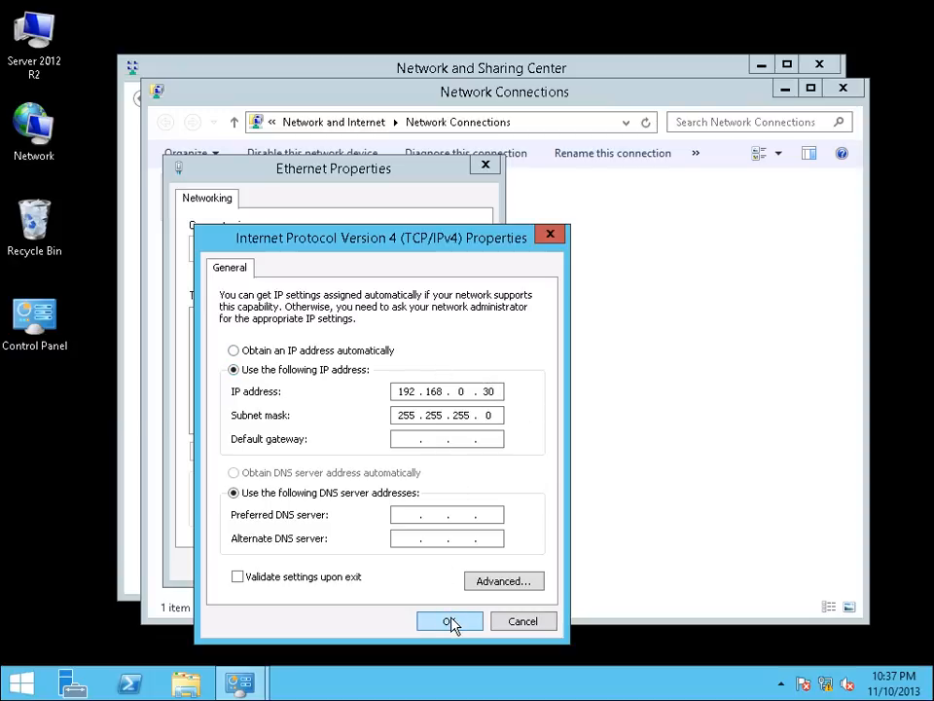
left_click(450, 621)
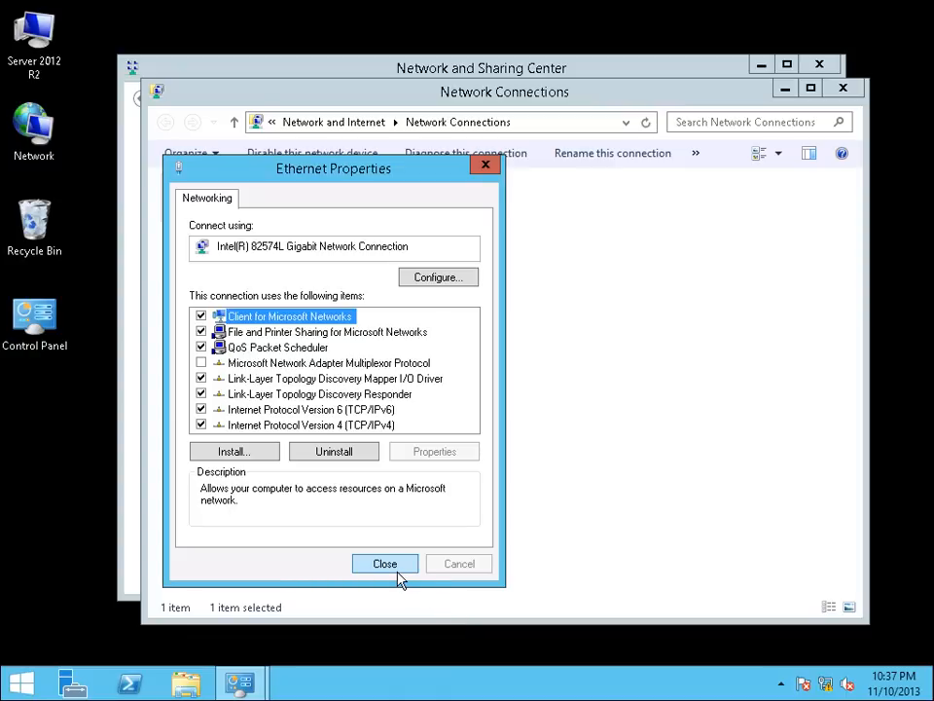
Close Ethernet Properties, Network Connections and Network and Sharing Center
left_click(385, 564)
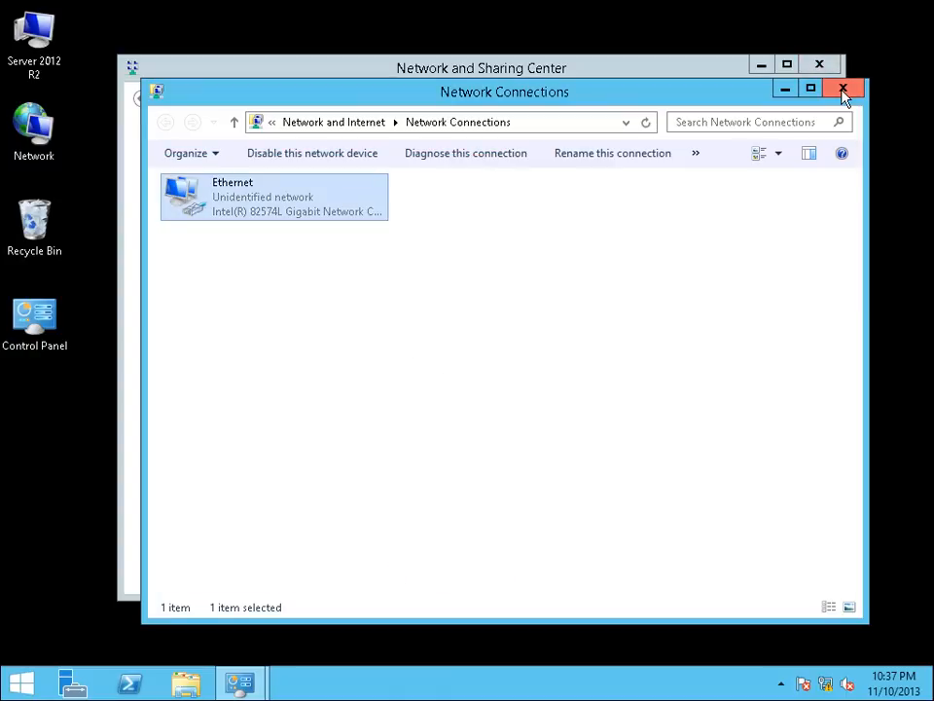
mouse_move(843, 88)
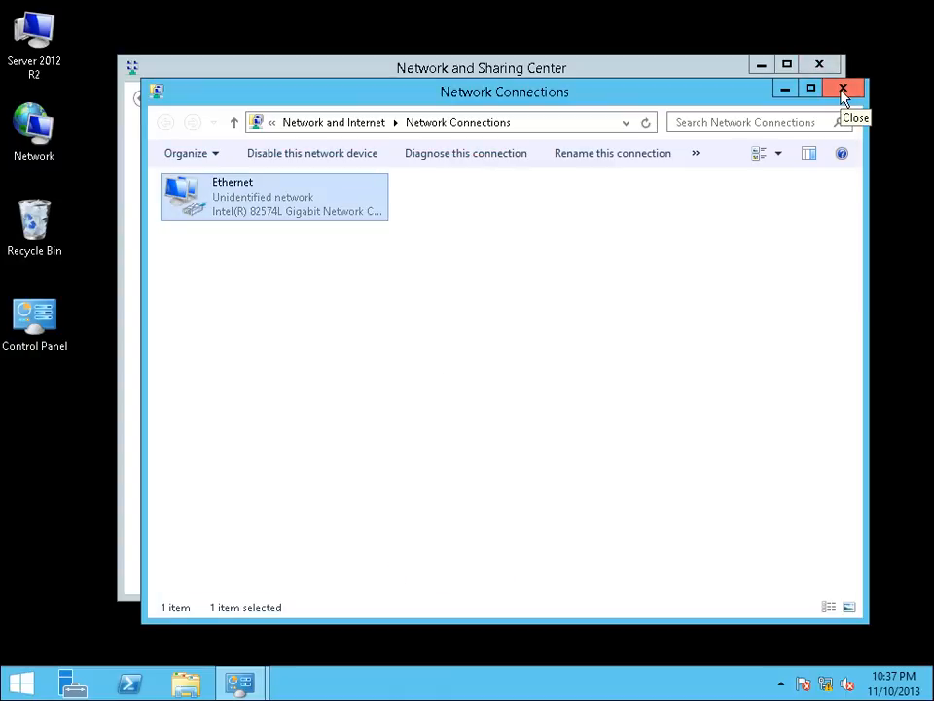
mouse_move(851, 119)
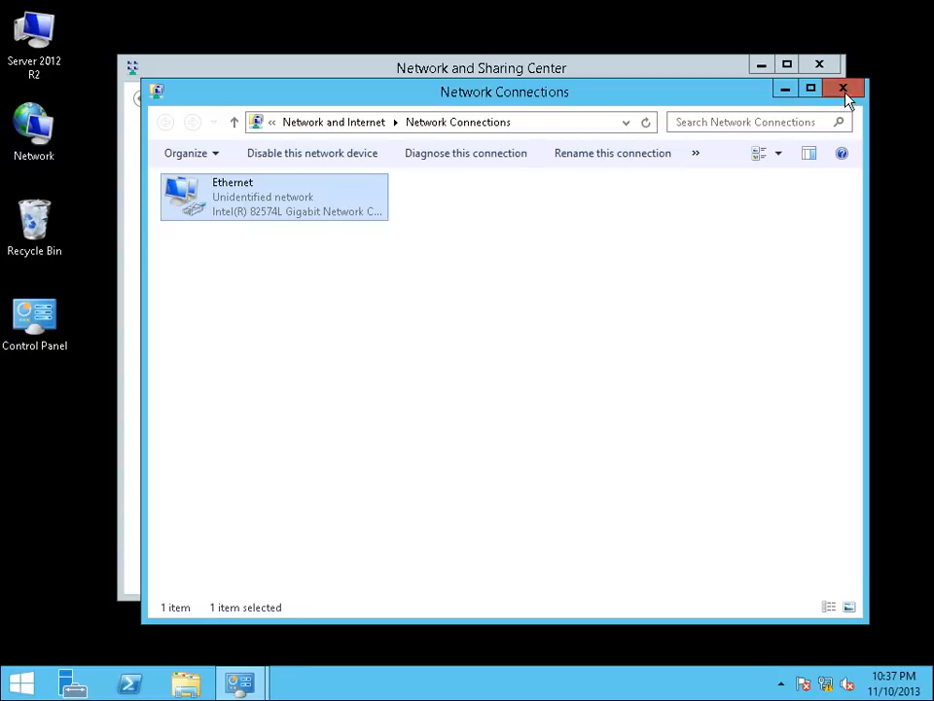
left_click(843, 89)
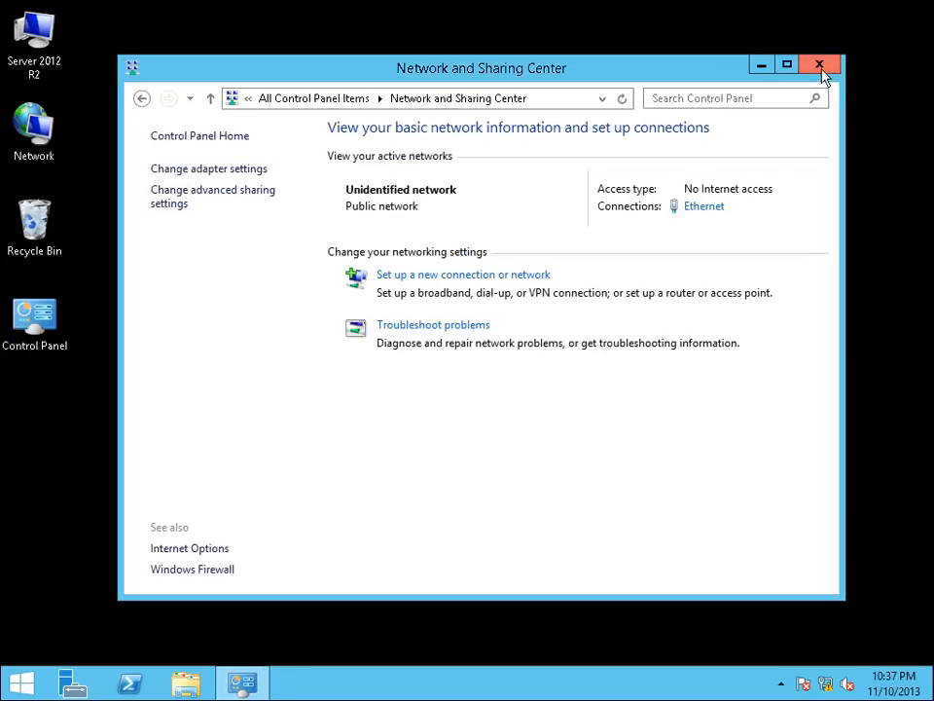
mouse_move(819, 64)
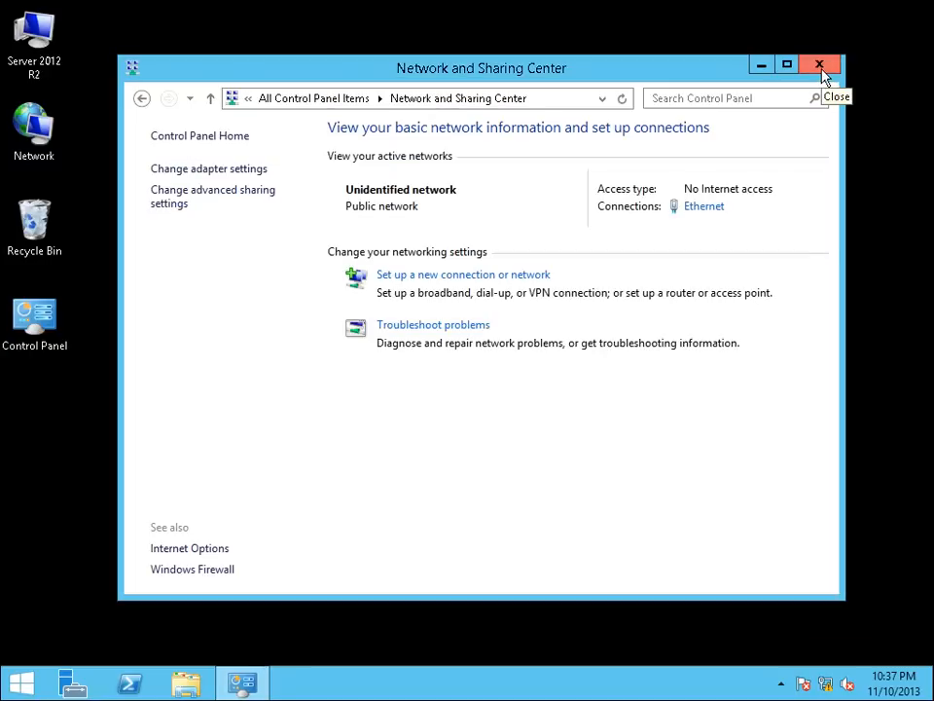
left_click(820, 64)
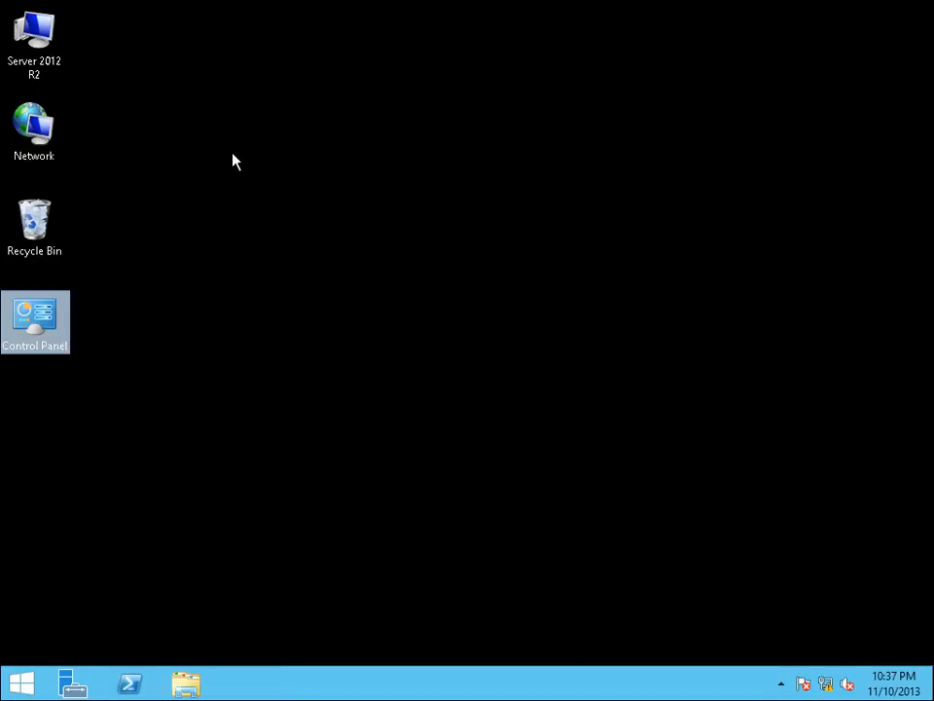
mouse_move(229, 162)
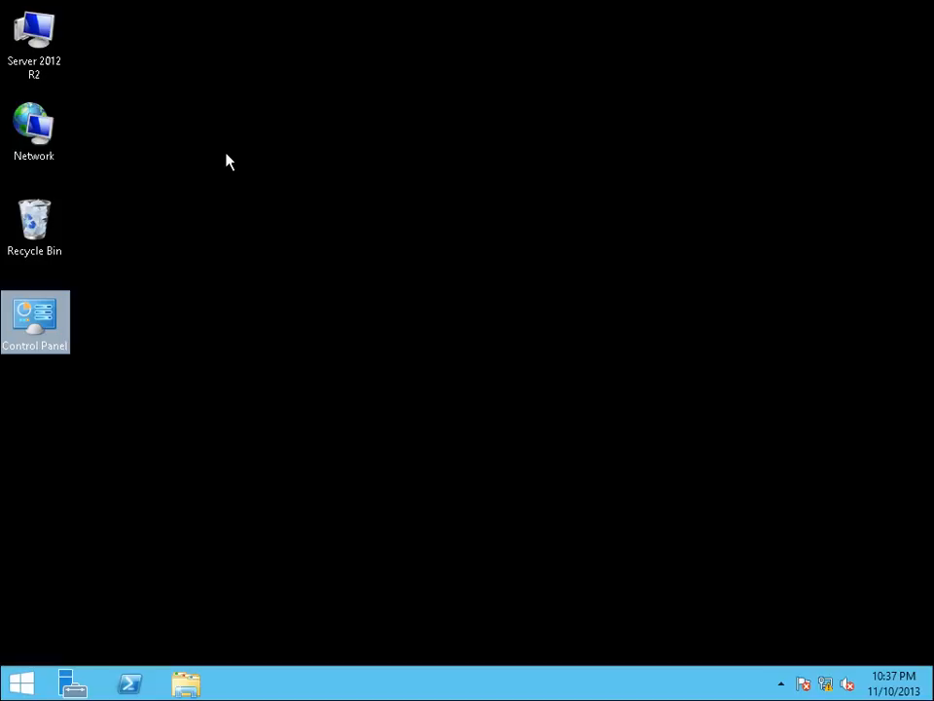
mouse_move(176, 155)
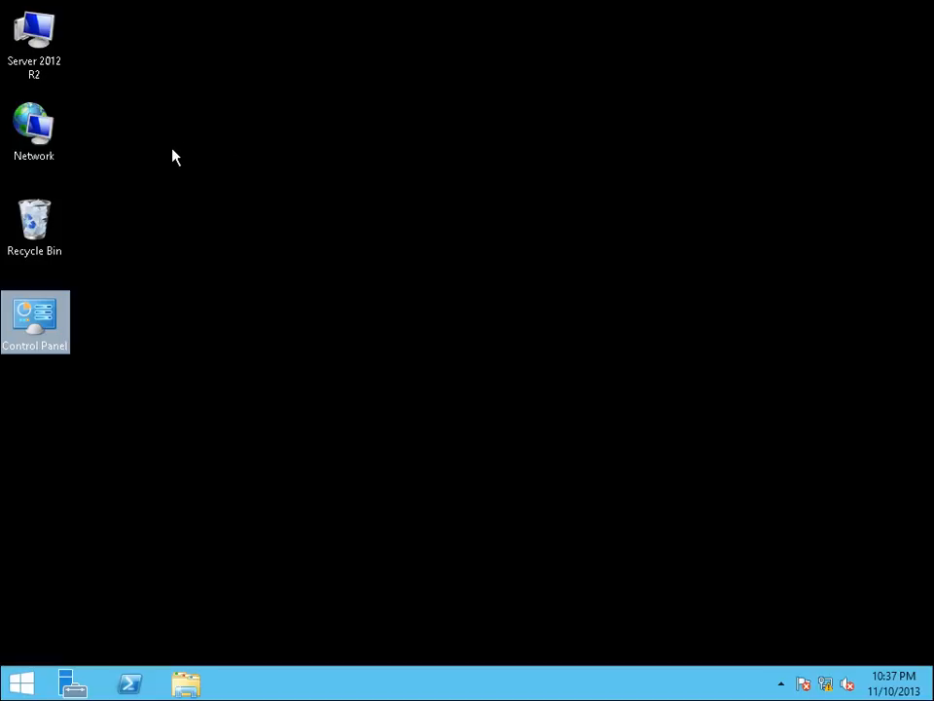
Check the computer name WIN2012 in WORKGROUP, cancelling the rename dialog unchanged
right_click(34, 30)
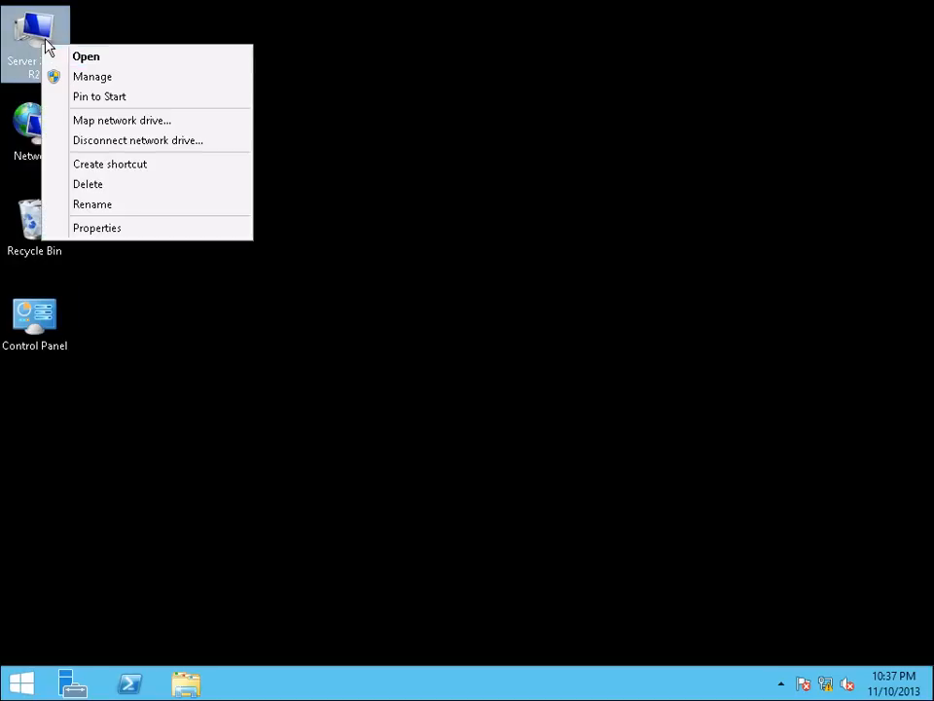
left_click(96, 226)
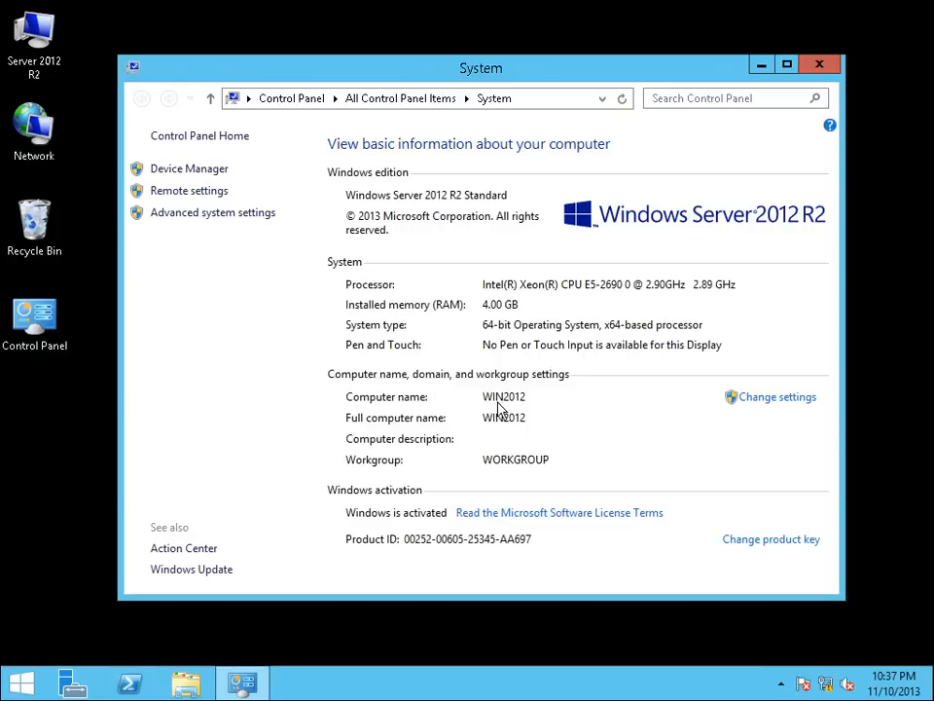
mouse_move(524, 411)
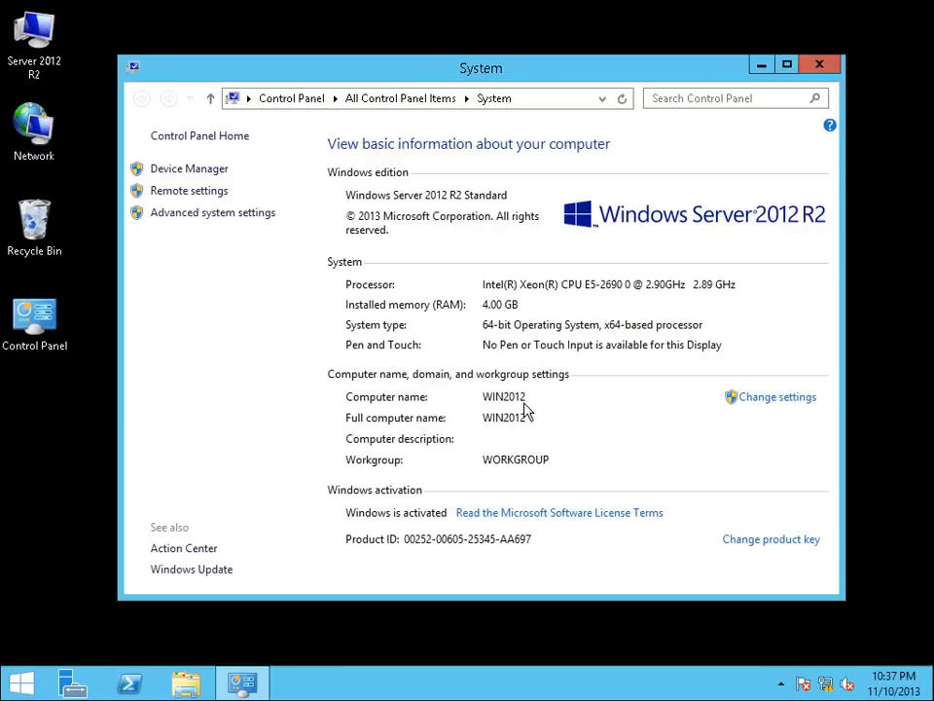
left_click(777, 396)
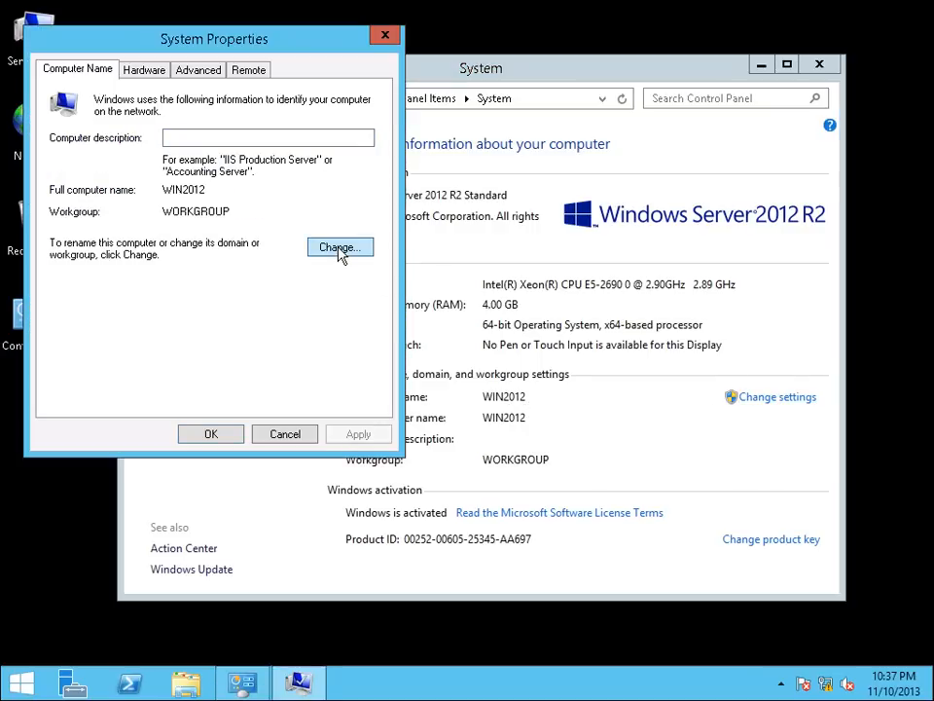
left_click(339, 247)
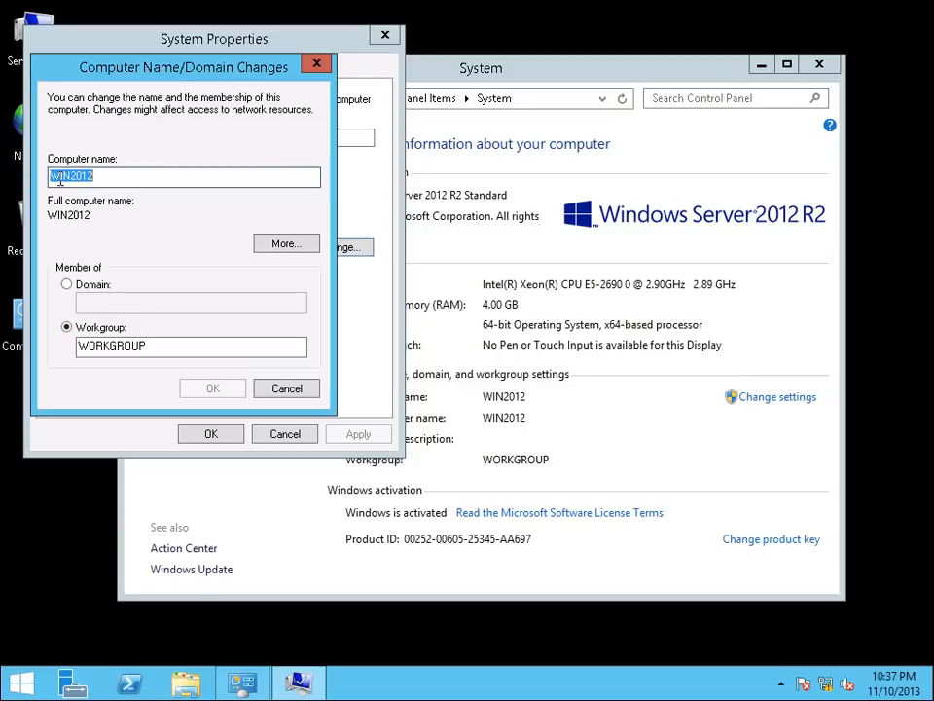
mouse_move(273, 387)
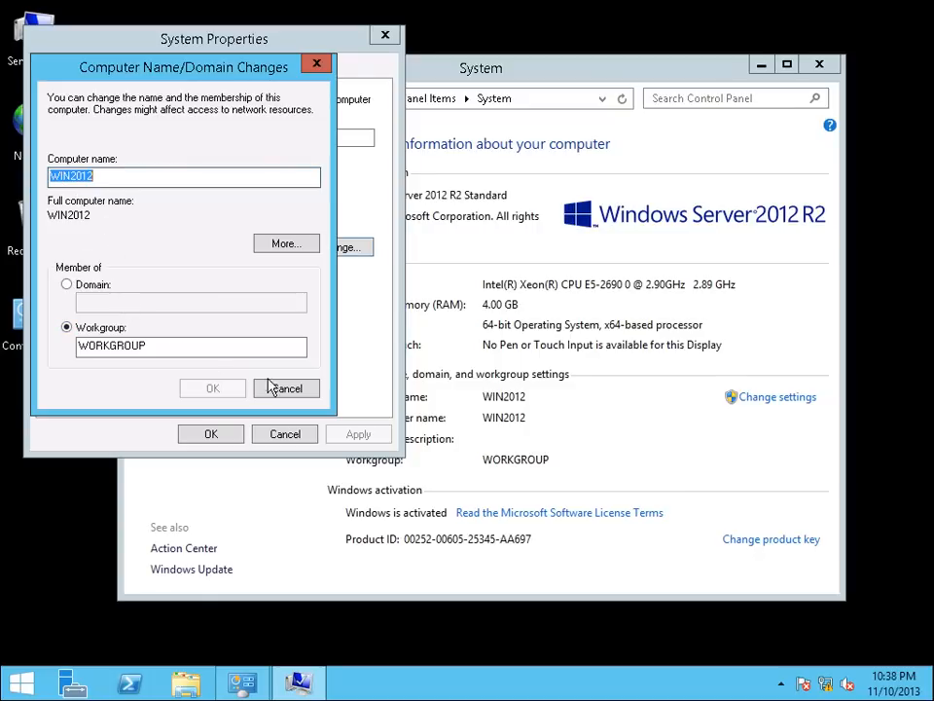
left_click(286, 388)
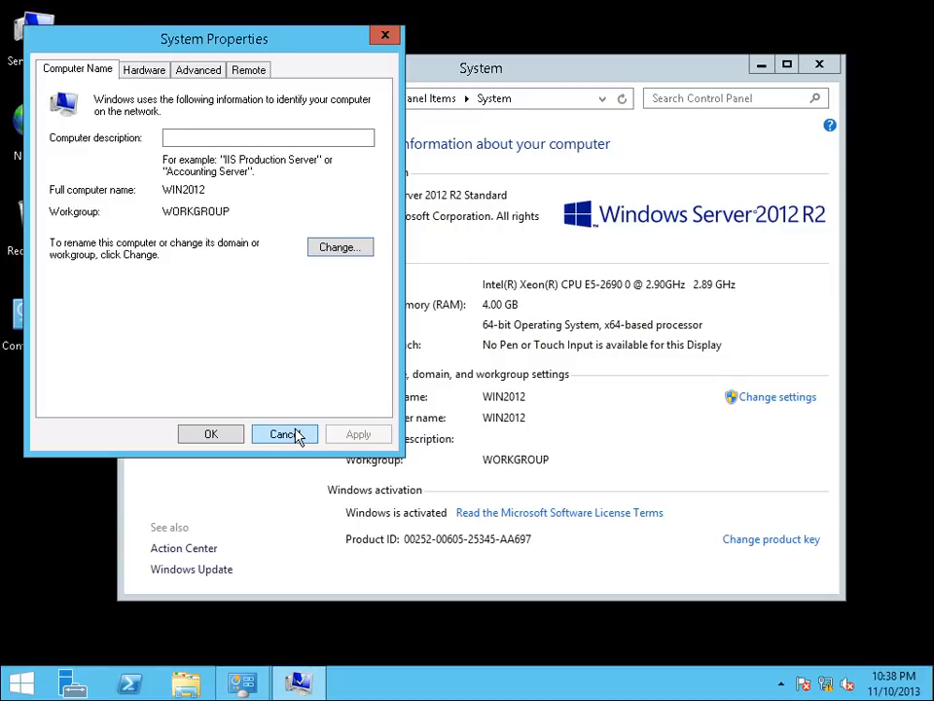
left_click(285, 434)
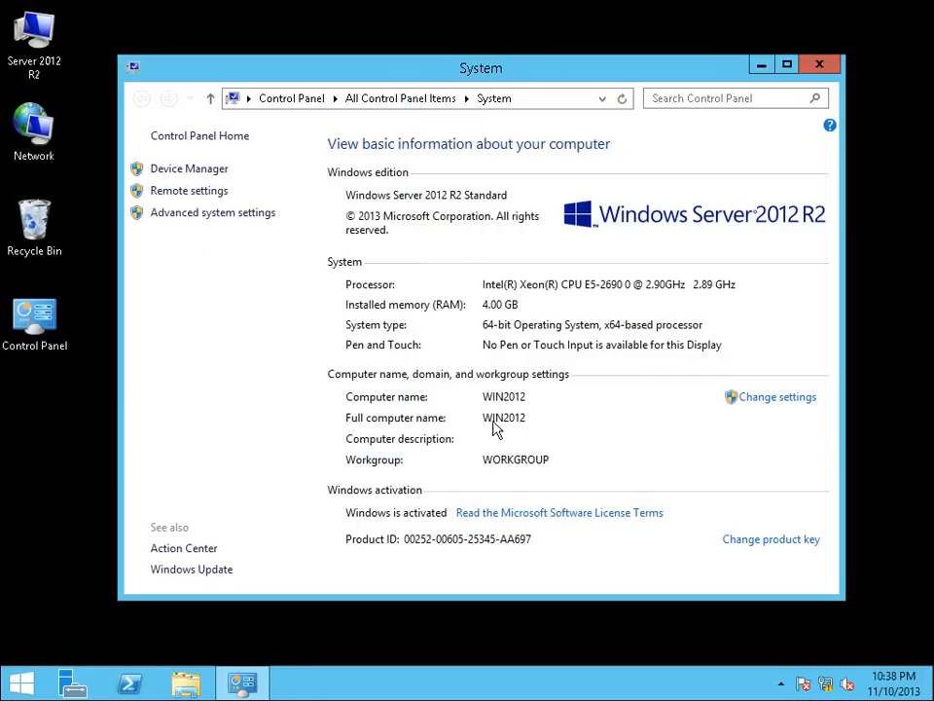
mouse_move(513, 402)
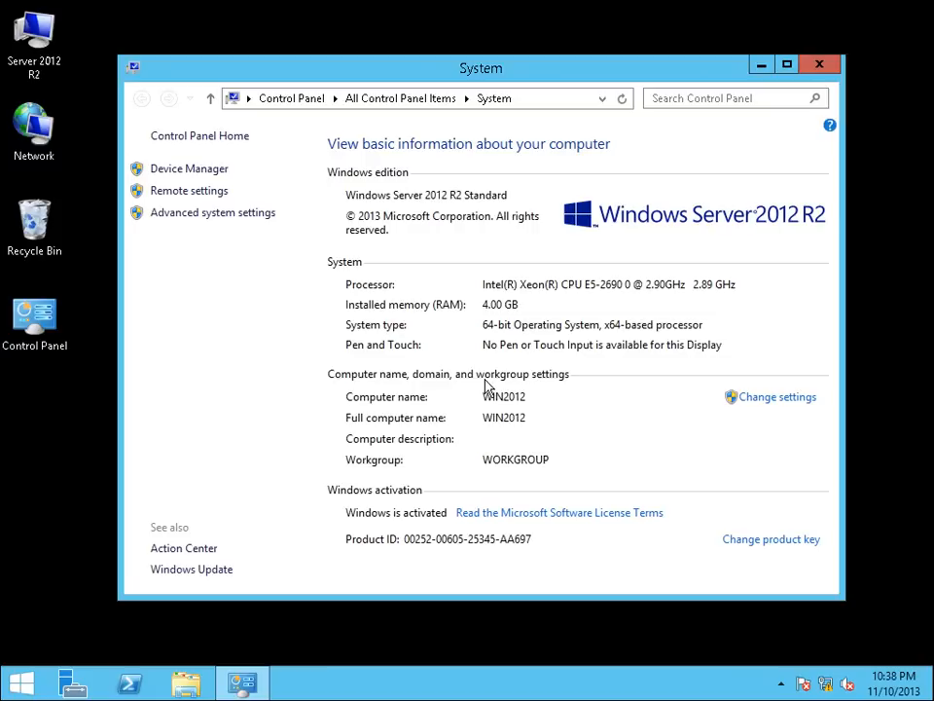
mouse_move(692, 301)
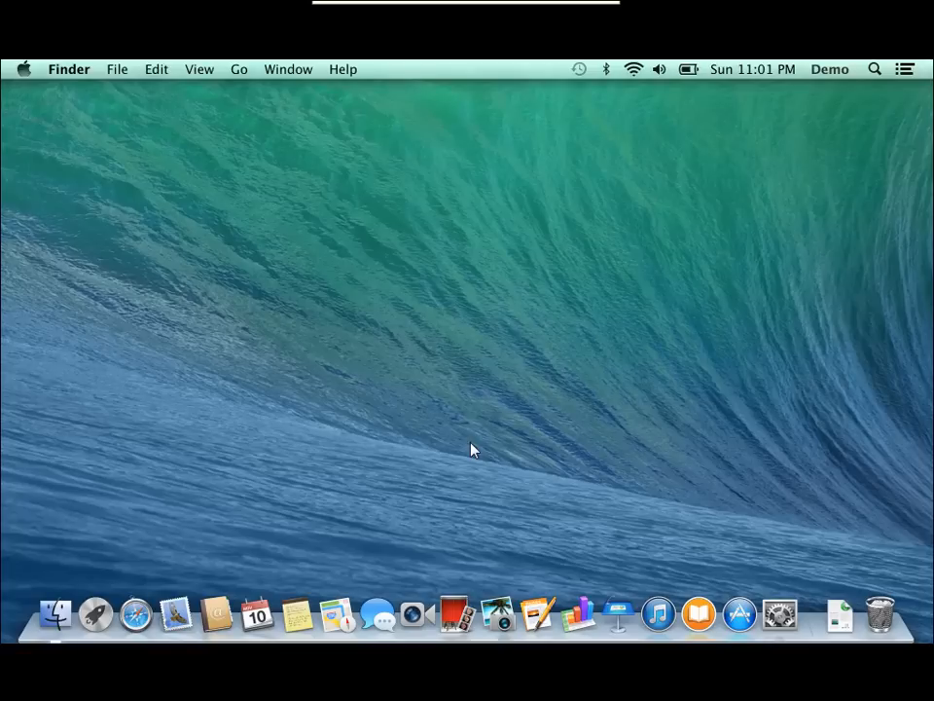
mouse_move(438, 409)
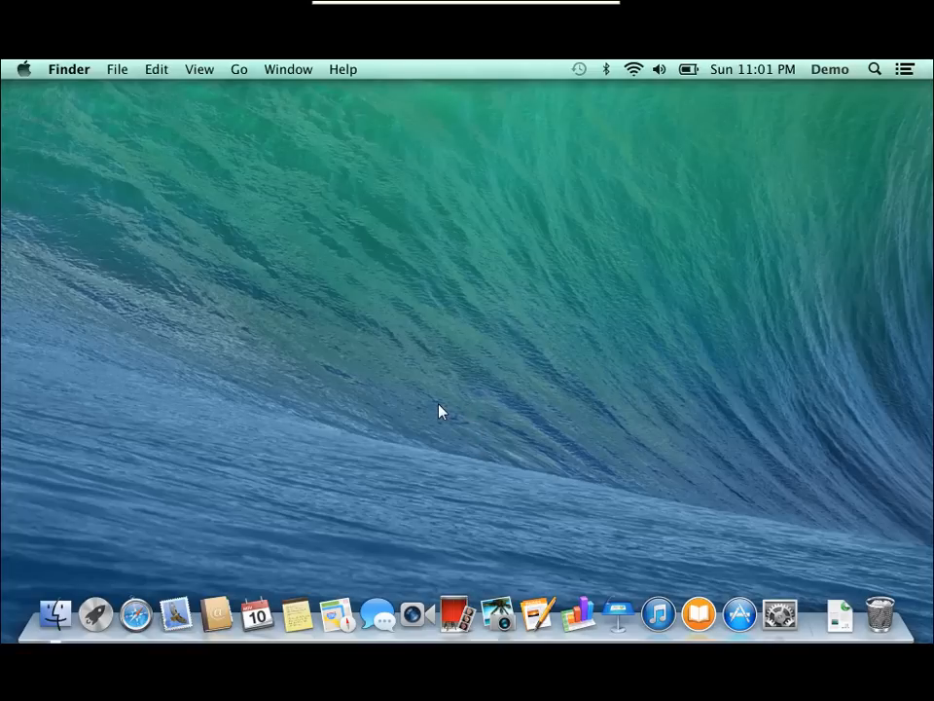
mouse_move(435, 404)
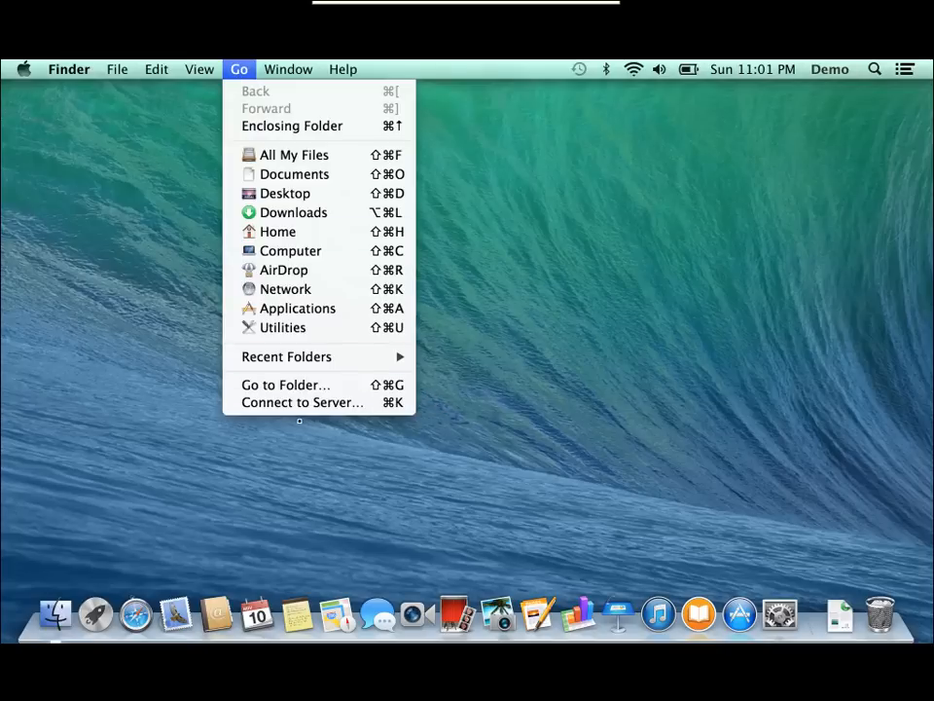
mouse_move(302, 402)
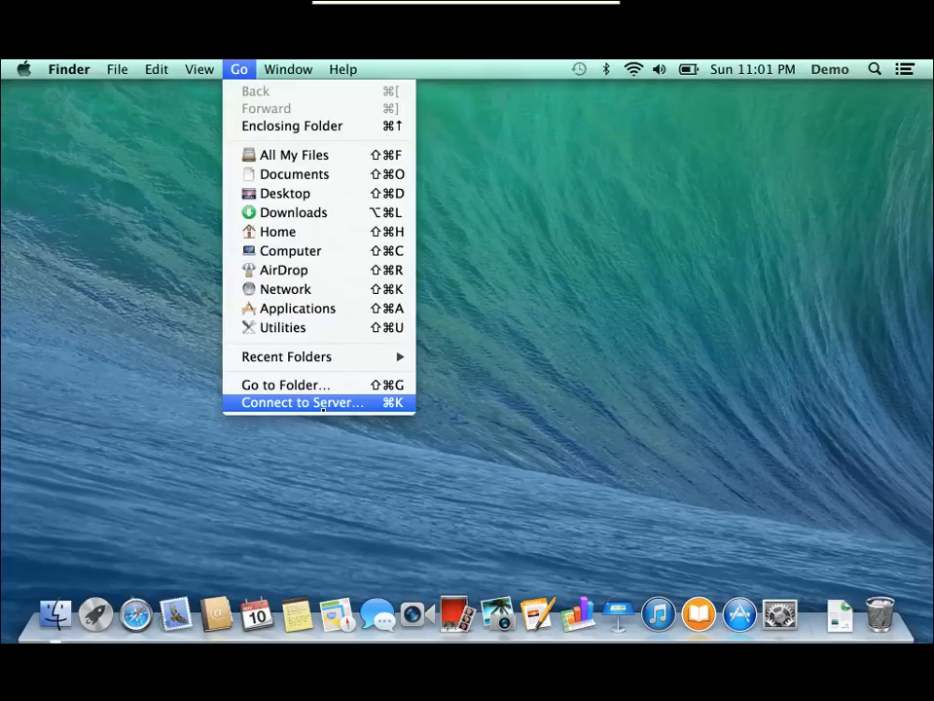
Connect to smb://192.168.0.30/data, adding it to Favorite Servers first
left_click(300, 402)
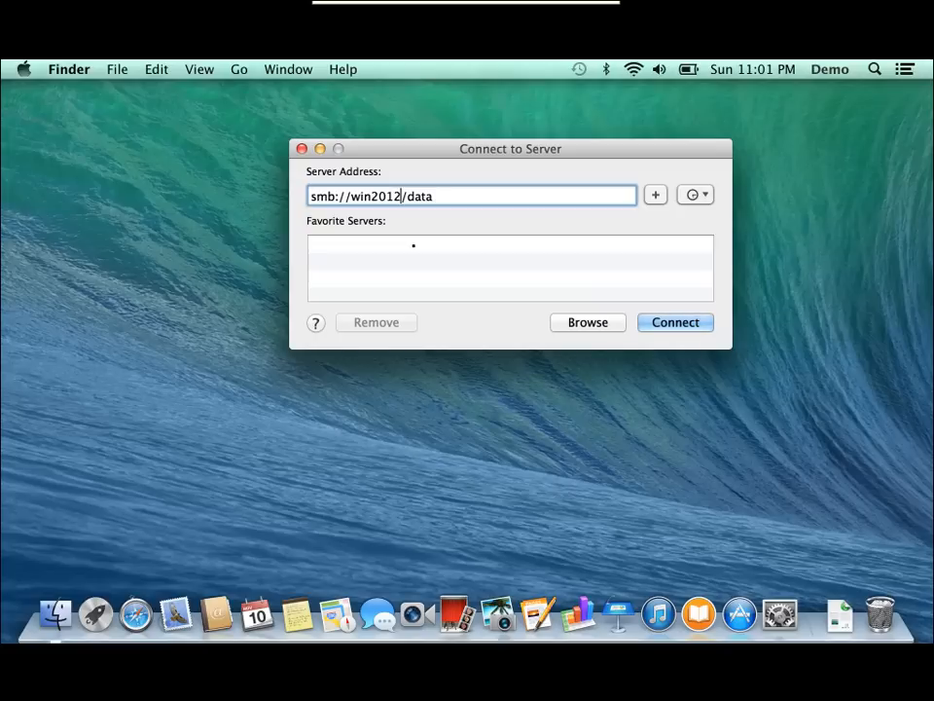
type("192.168.0.30")
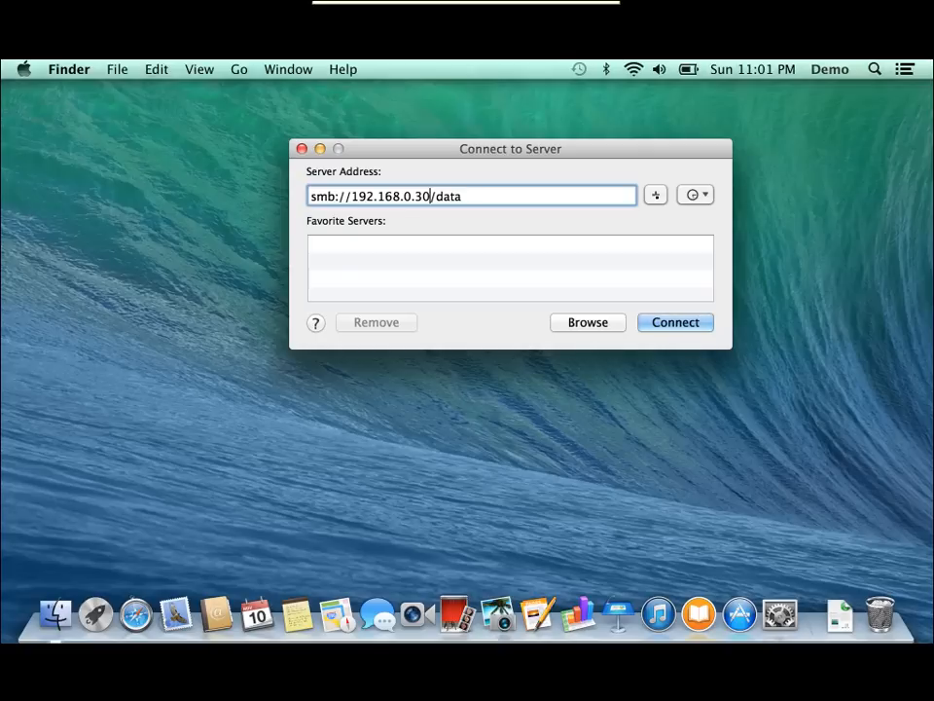
left_click(655, 195)
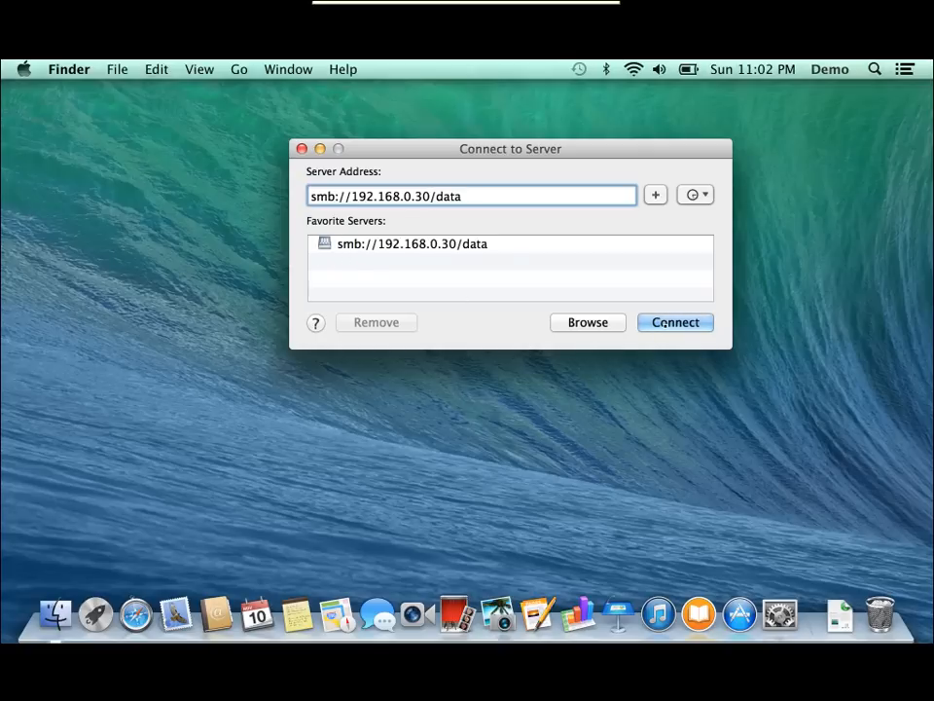
left_click(675, 323)
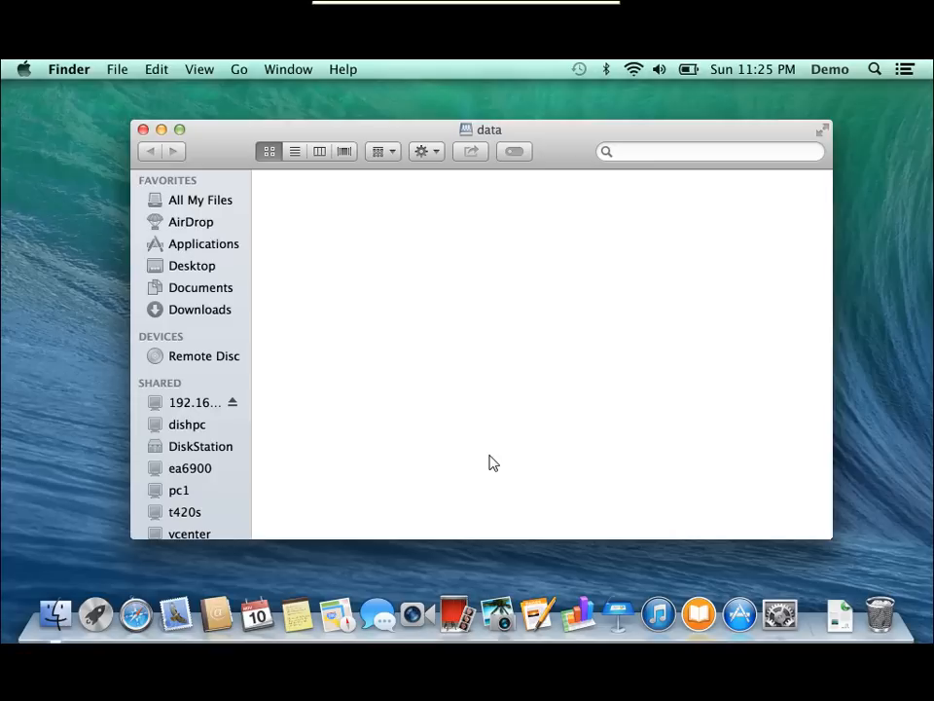
mouse_move(419, 277)
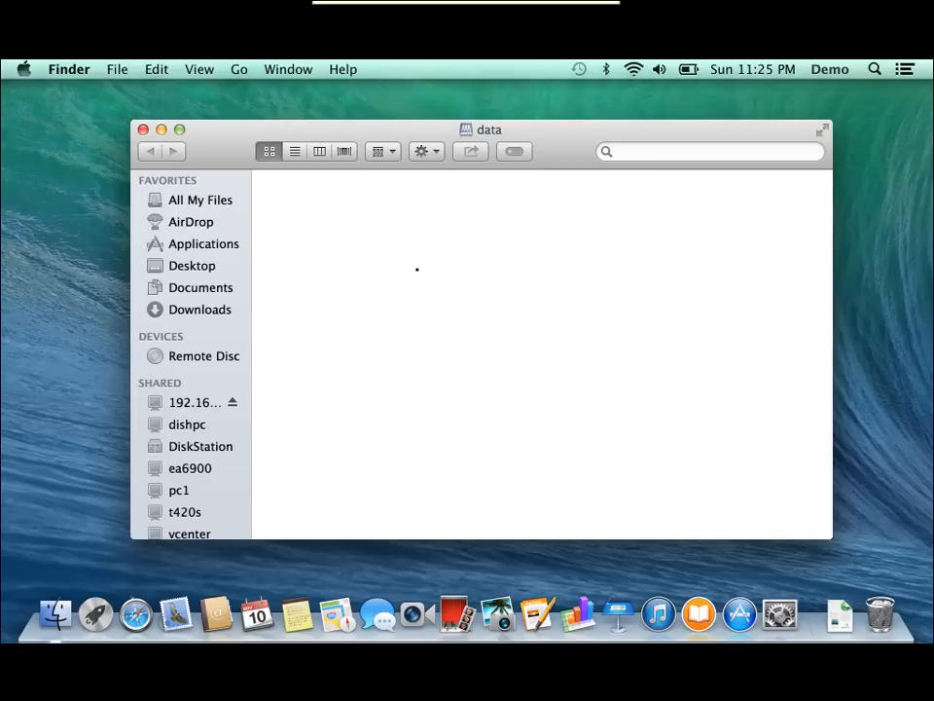
Add a new folder named 'Accounting' to the data share window
right_click(417, 270)
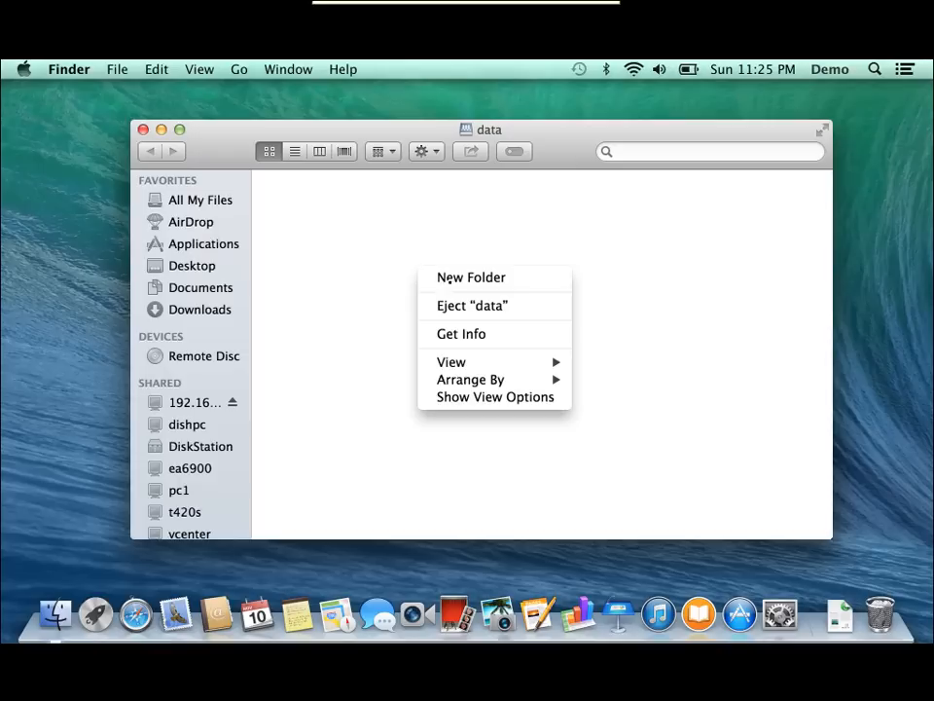
left_click(470, 276)
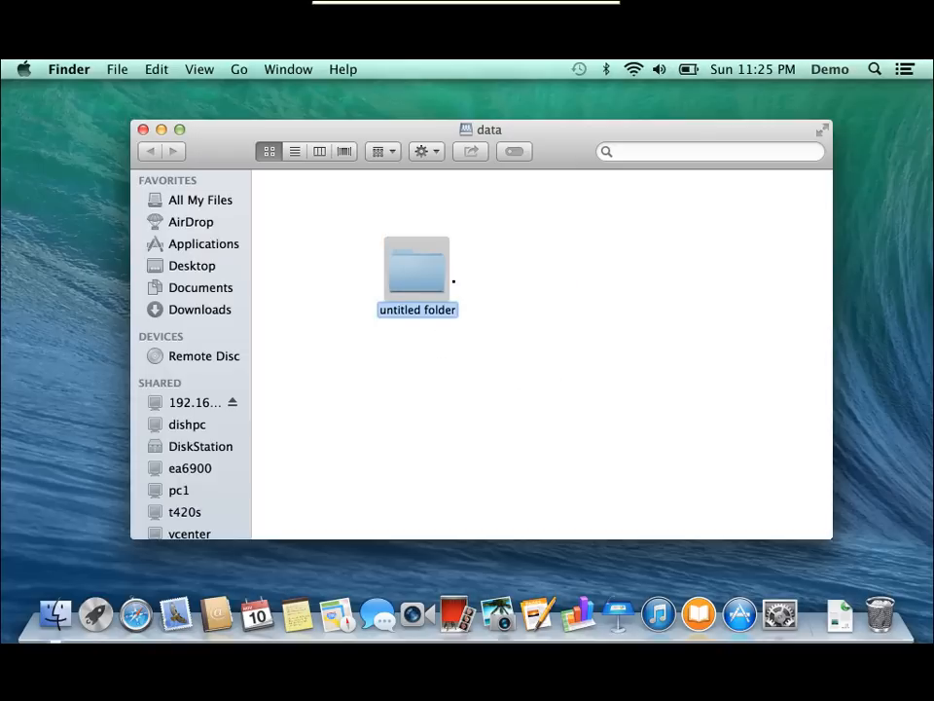
type("Acc")
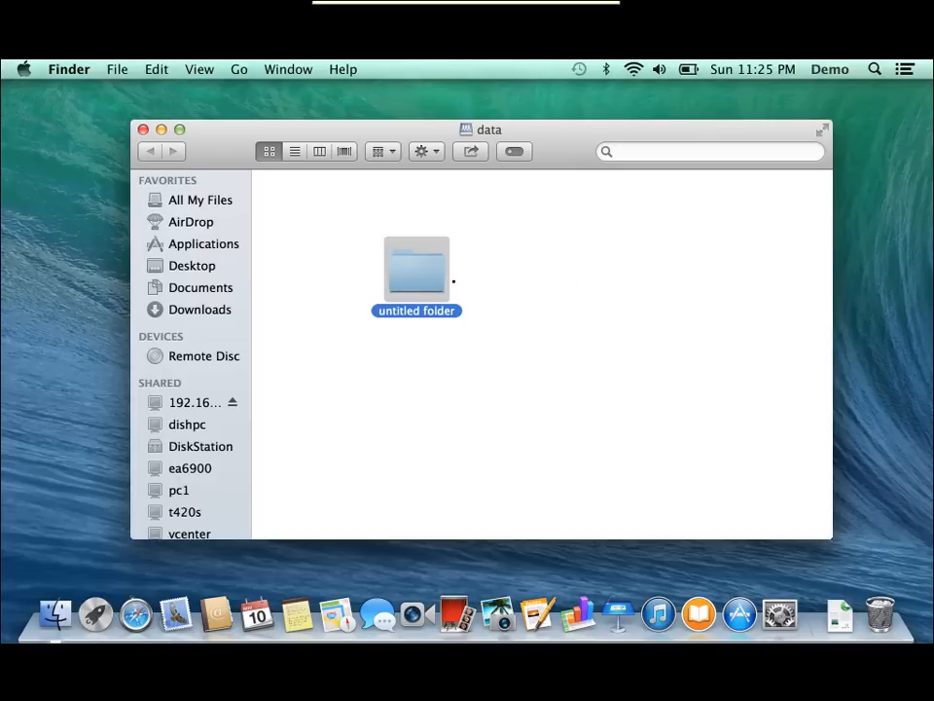
type("Accounting")
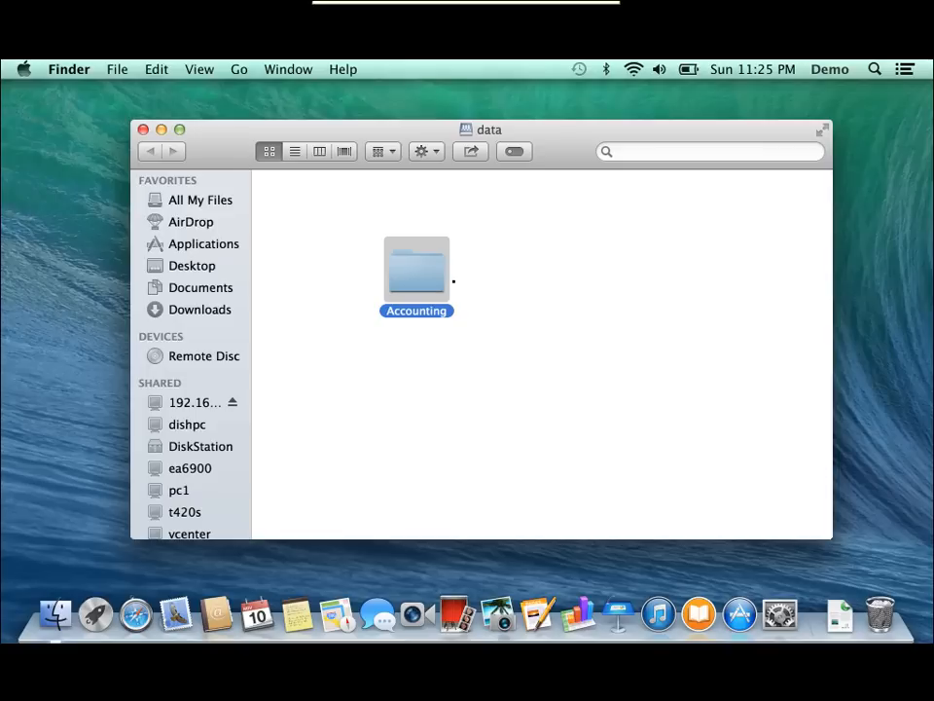
mouse_move(557, 278)
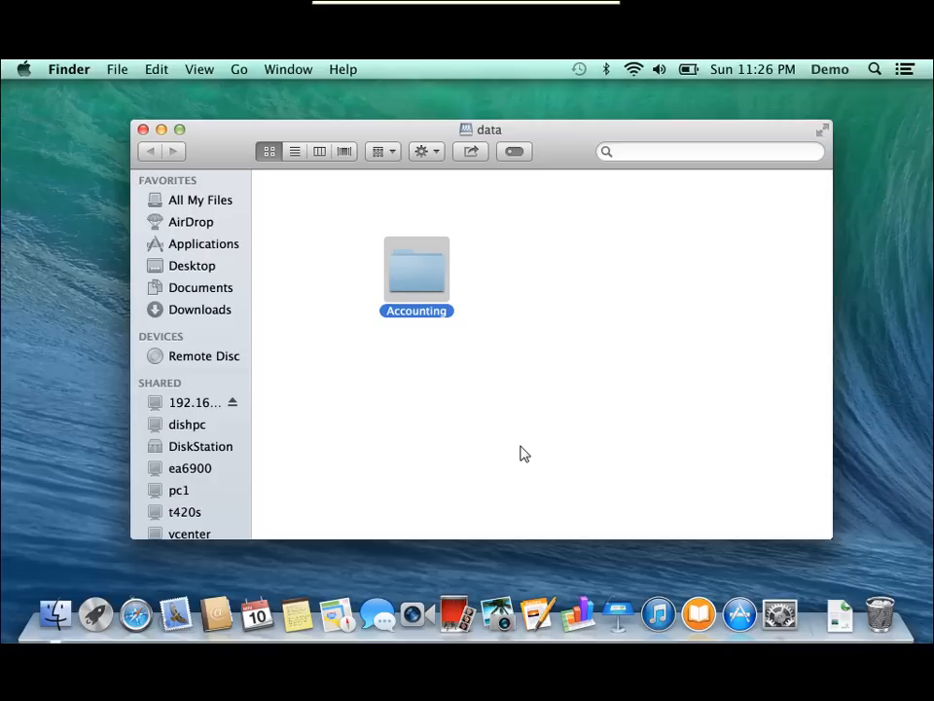
mouse_move(899, 120)
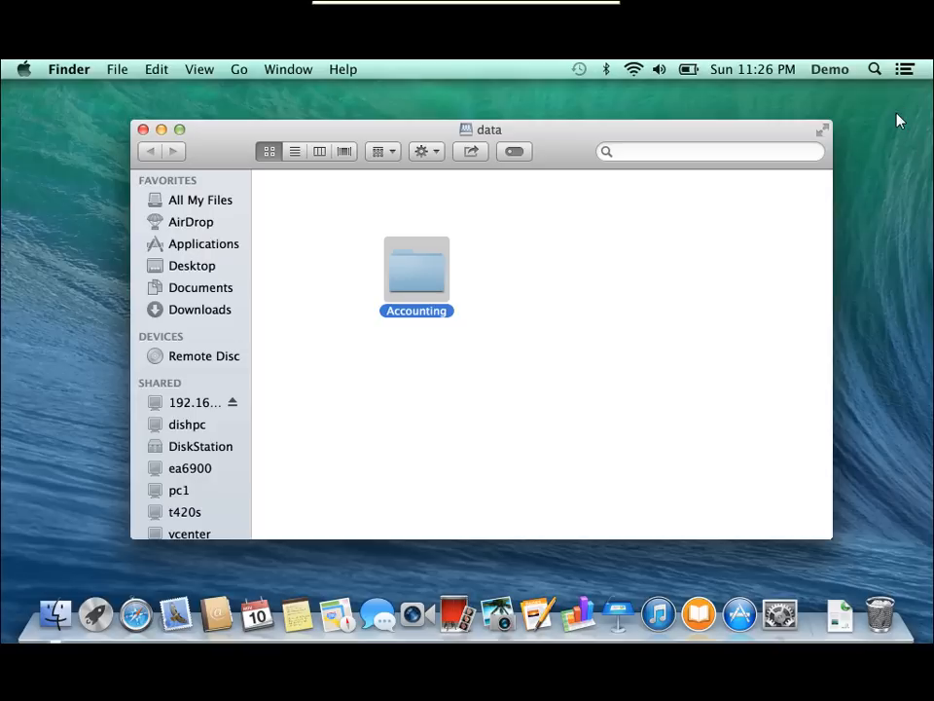
mouse_move(158, 136)
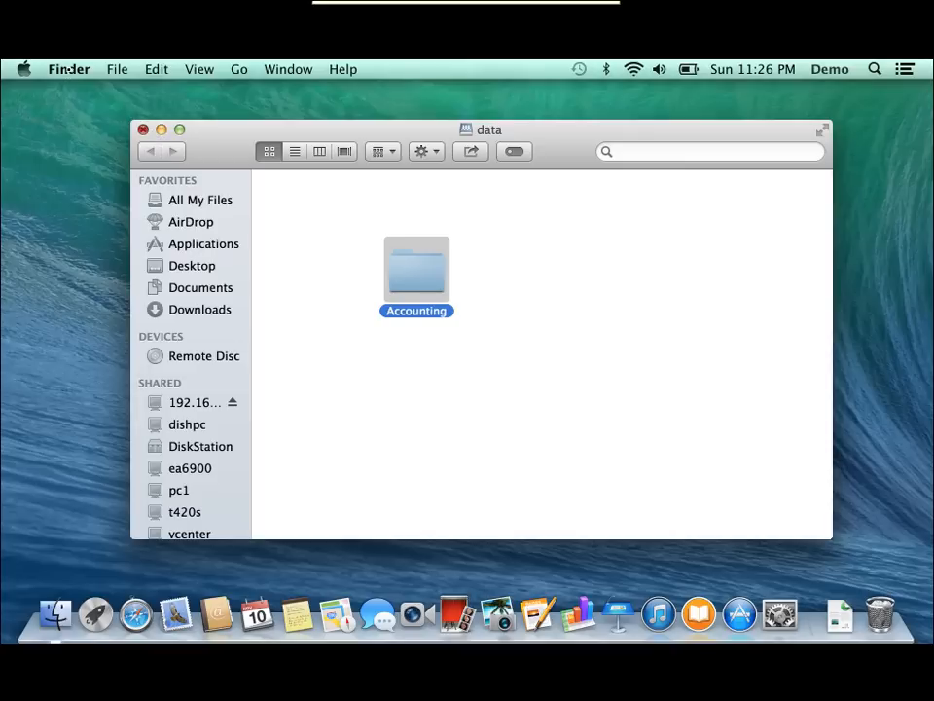
In Finder Preferences, show Connected servers and Hard disks on the desktop, checking the data icon
left_click(142, 128)
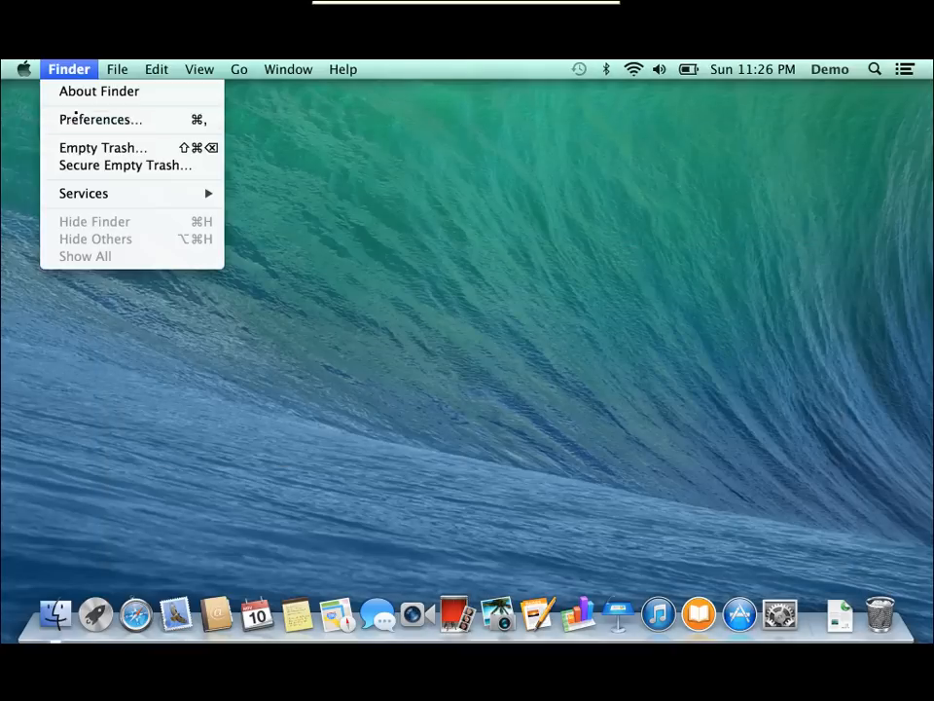
left_click(82, 137)
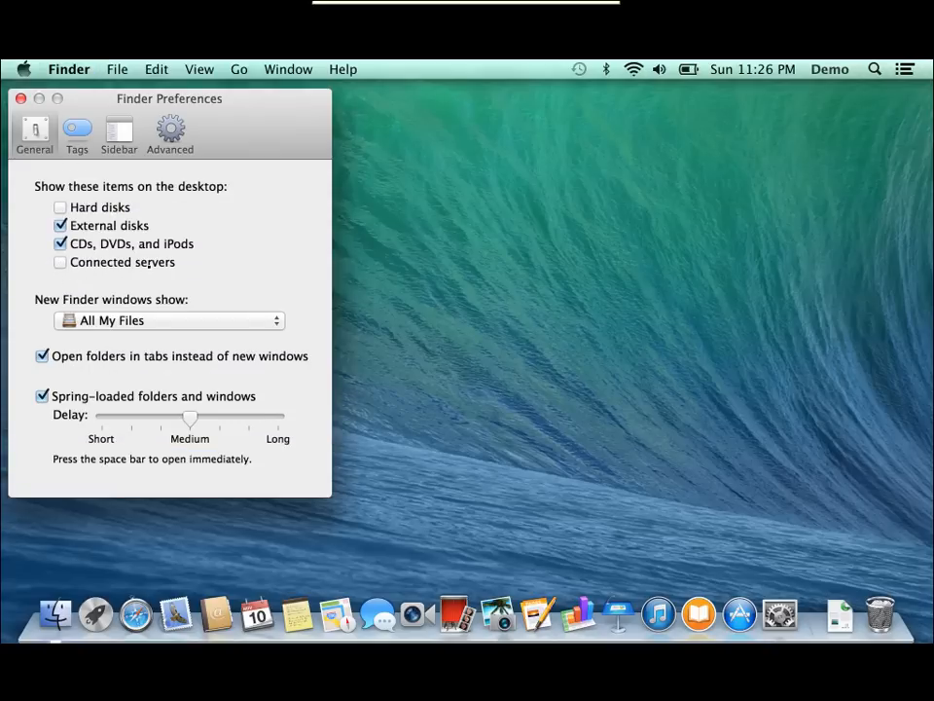
left_click(59, 261)
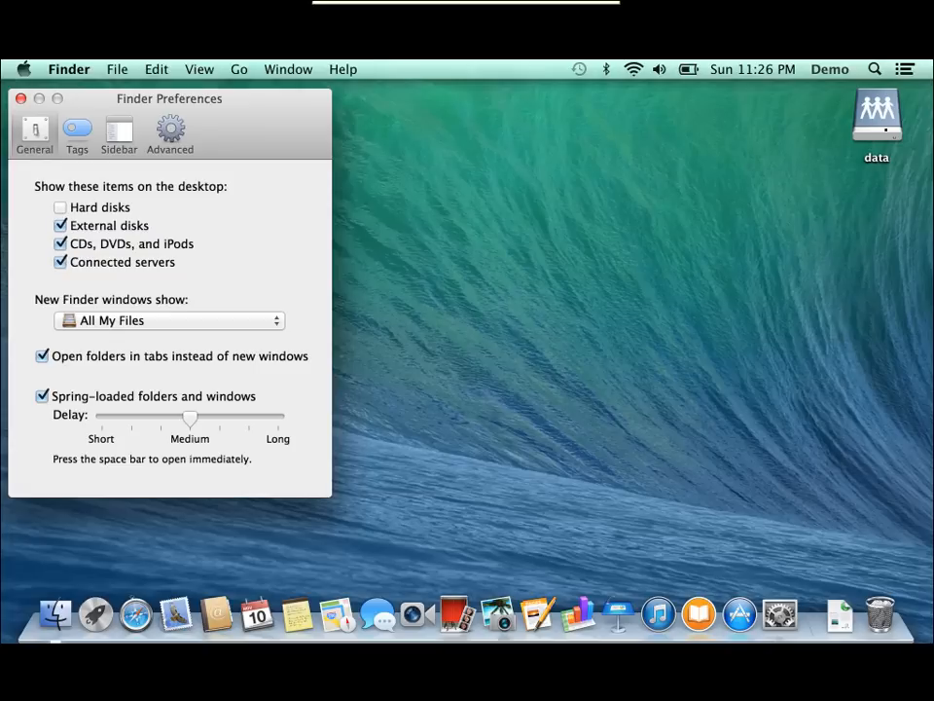
double_click(877, 117)
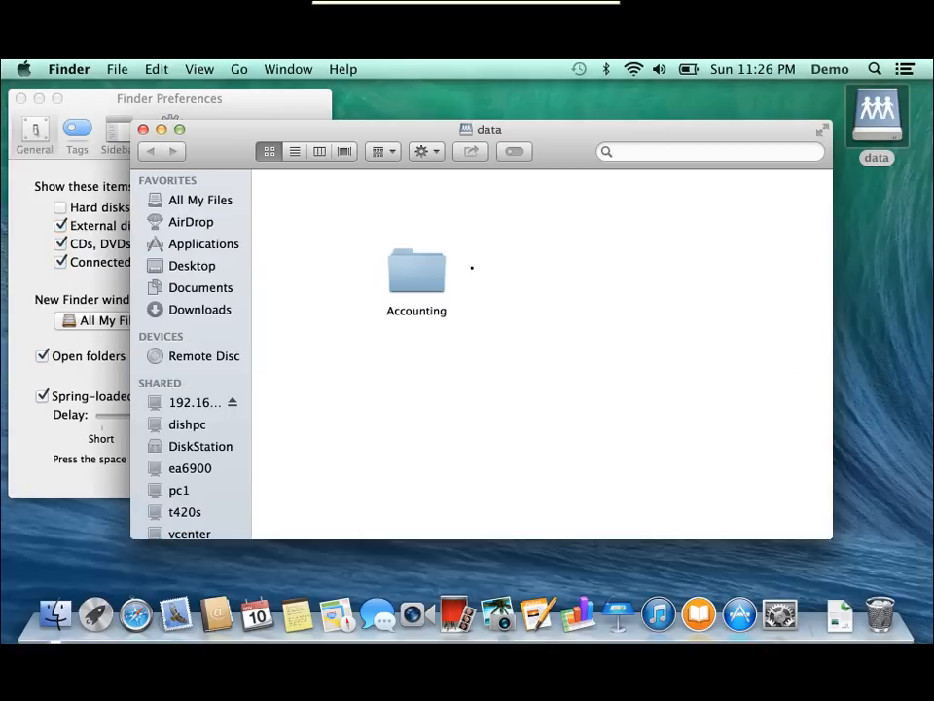
mouse_move(449, 211)
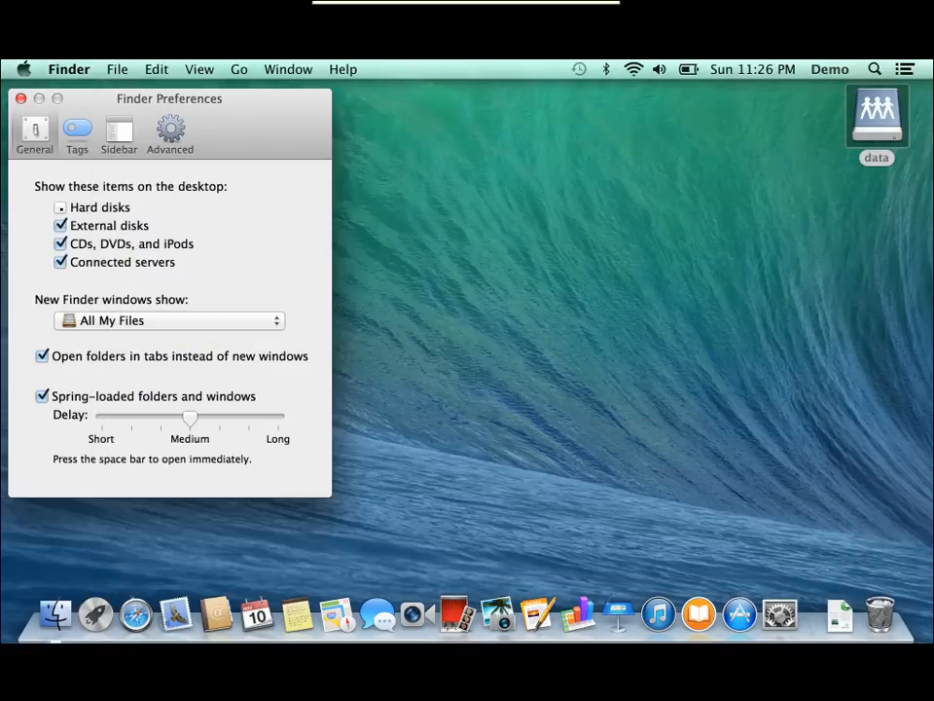
left_click(60, 207)
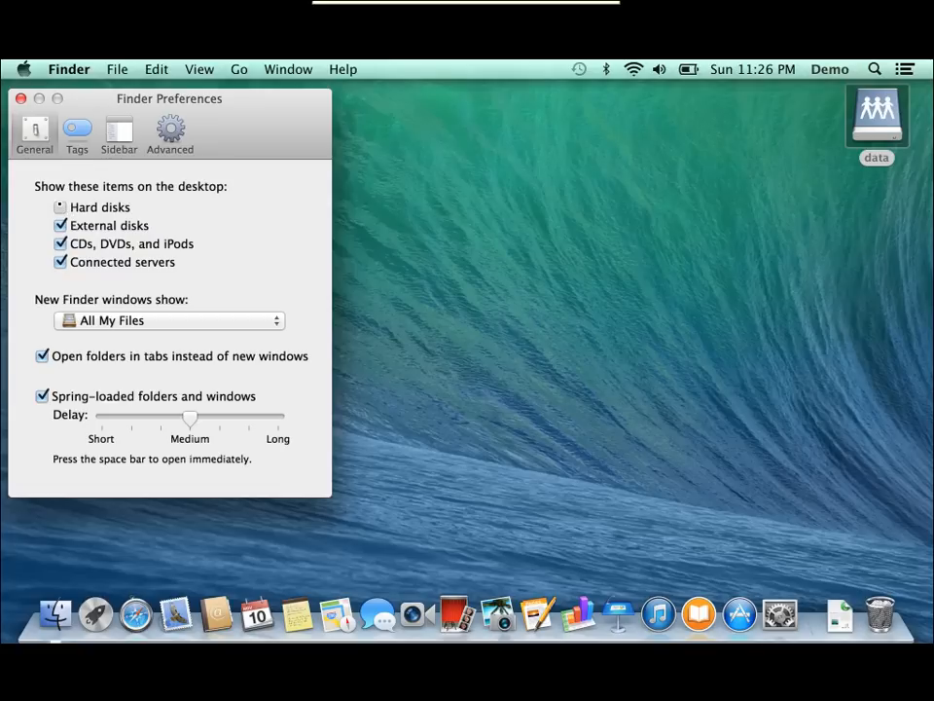
left_click(60, 206)
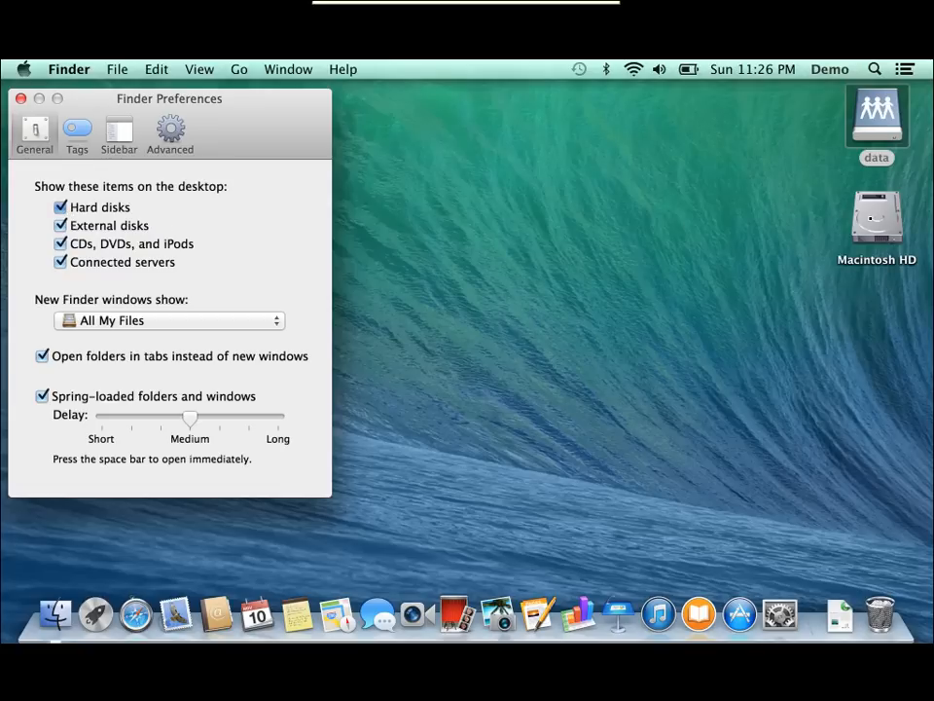
mouse_move(820, 211)
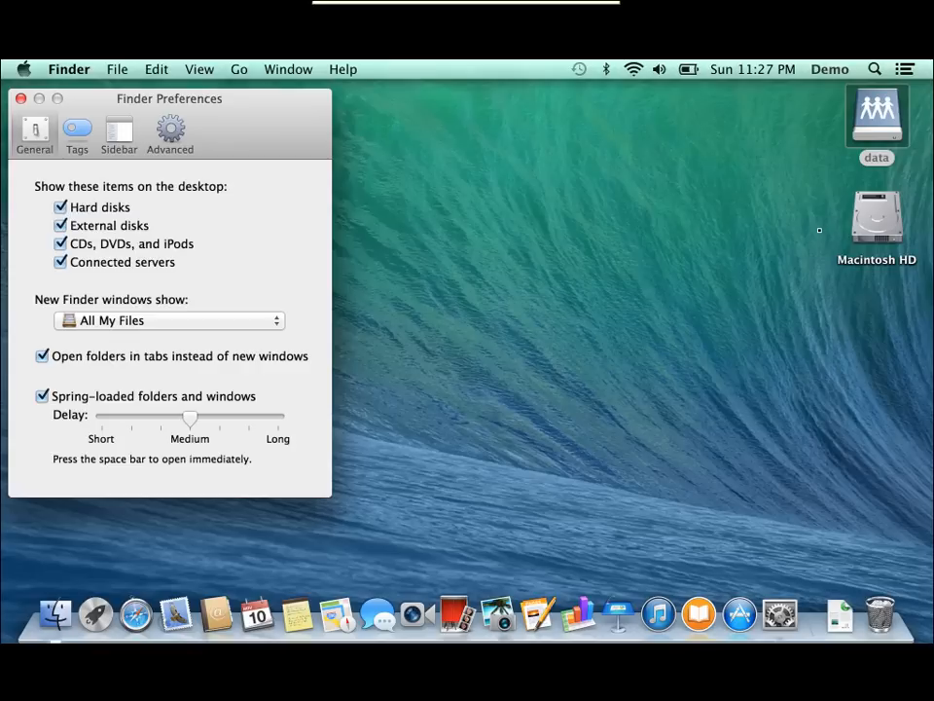
mouse_move(781, 234)
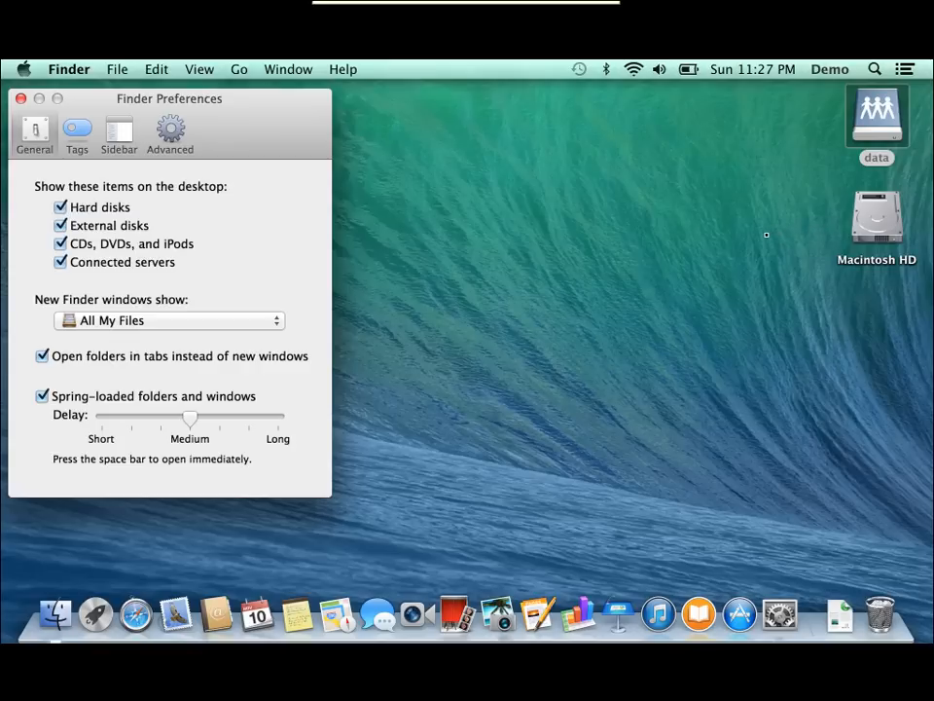
mouse_move(602, 191)
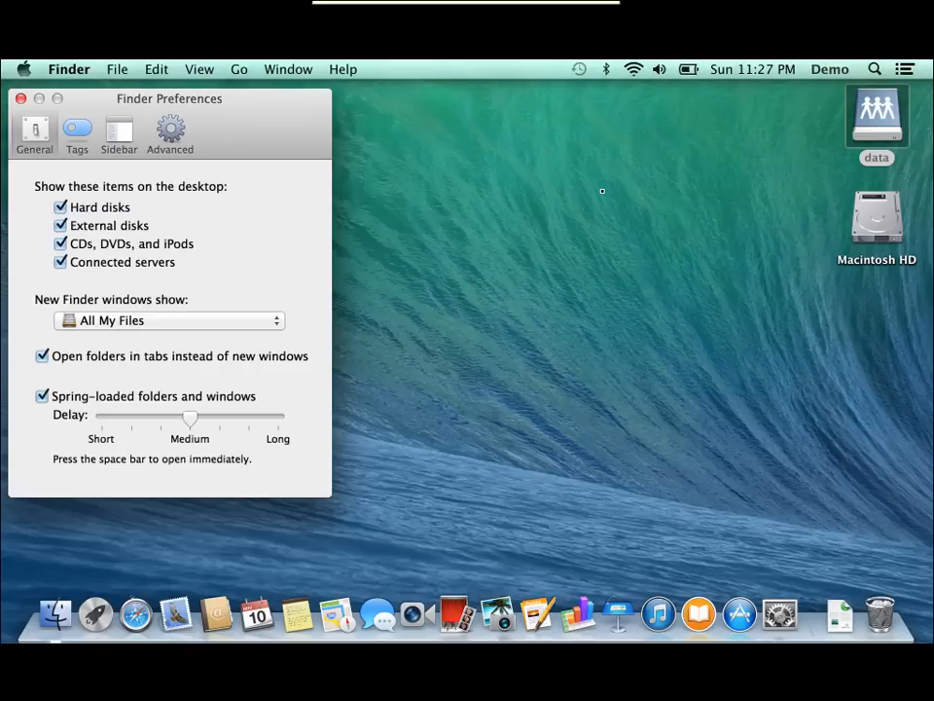
mouse_move(583, 188)
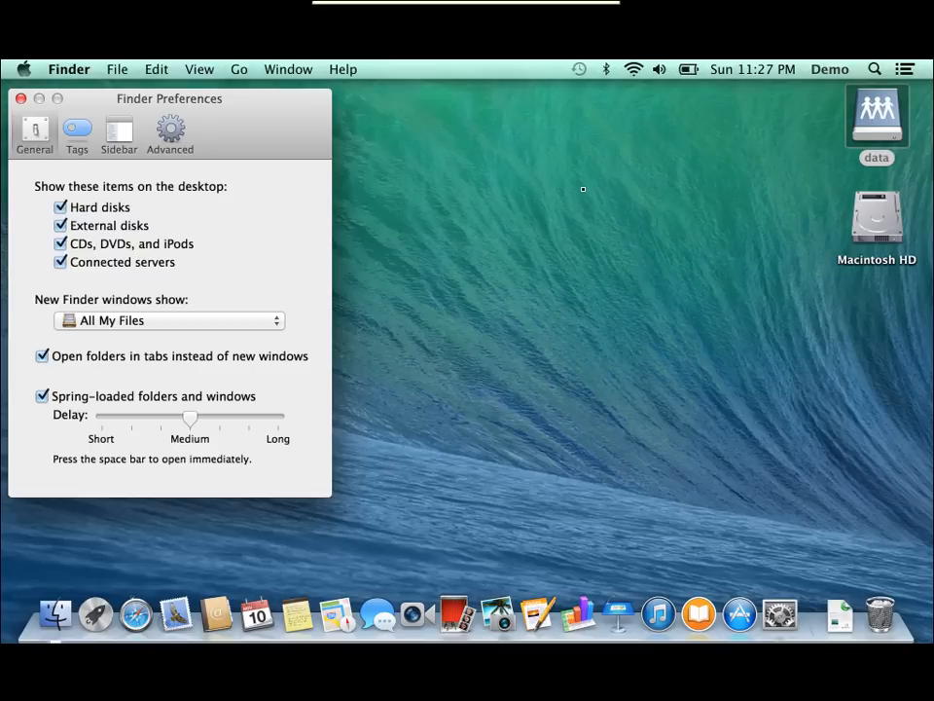
mouse_move(576, 183)
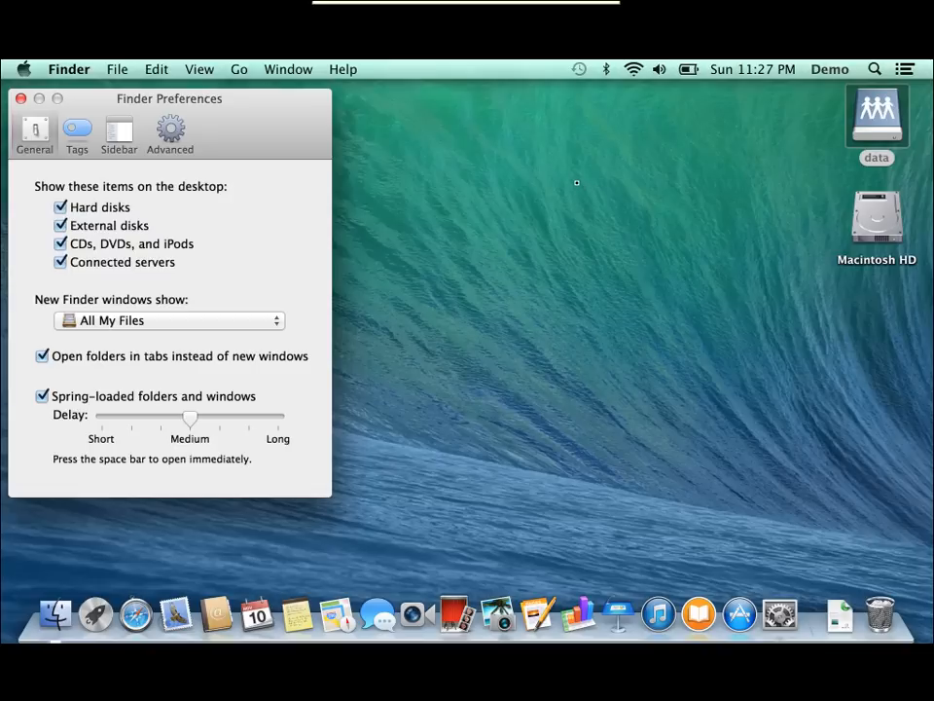